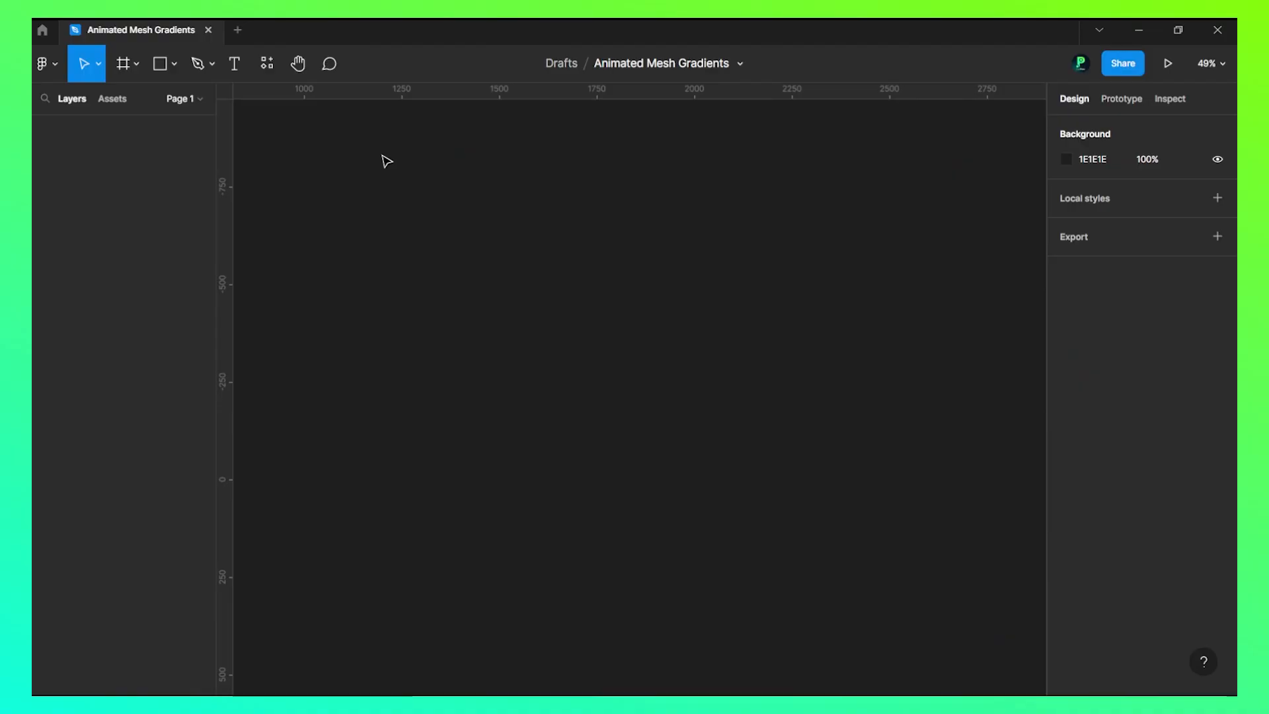
- Draw a wide white frame named Gradient and begin a blob shape inside it
{"action": "left_click", "coordinate": [123, 64]}
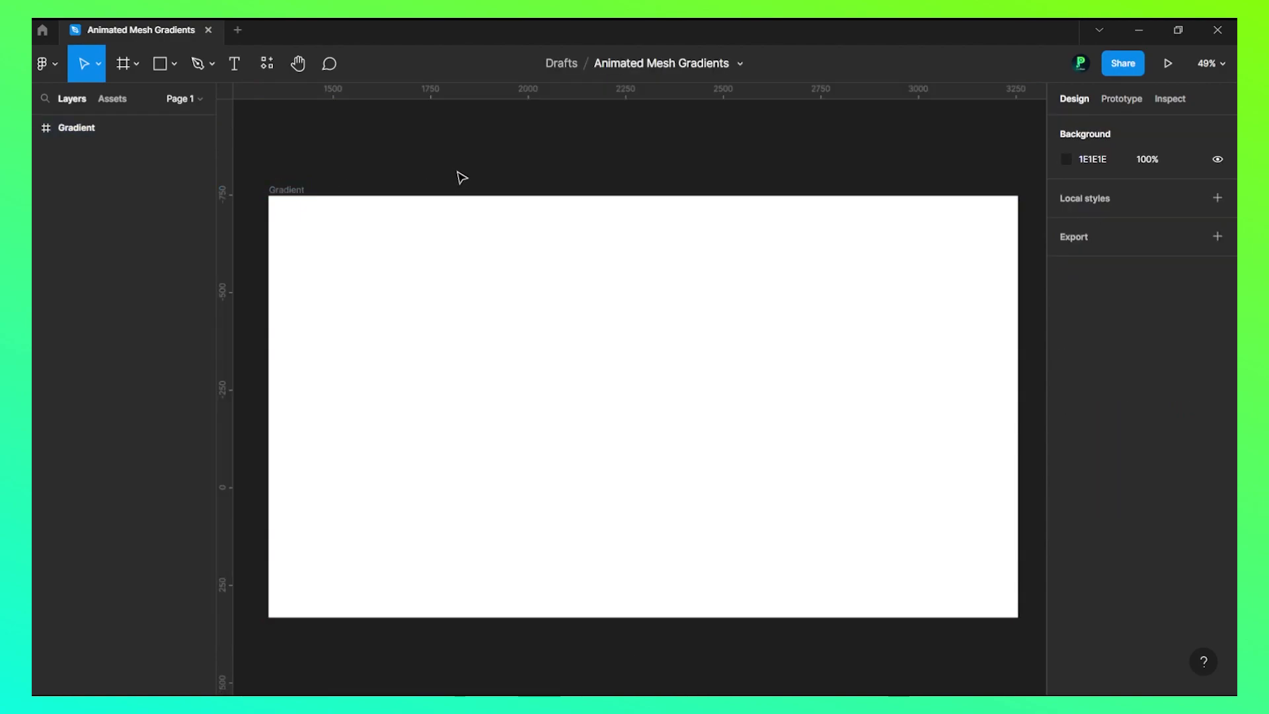
{"action": "left_click", "coordinate": [196, 63]}
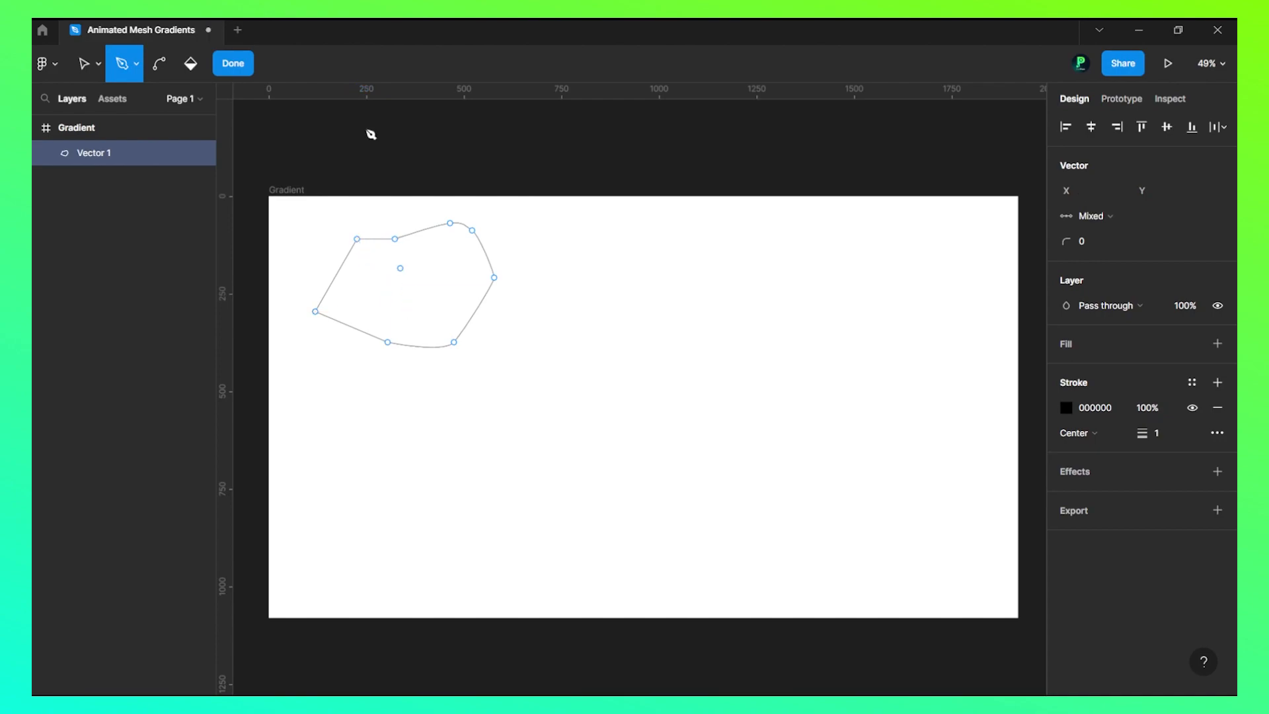
- Finish the first blob outline, draw and close a second blob, and start another
{"action": "left_click", "coordinate": [232, 63]}
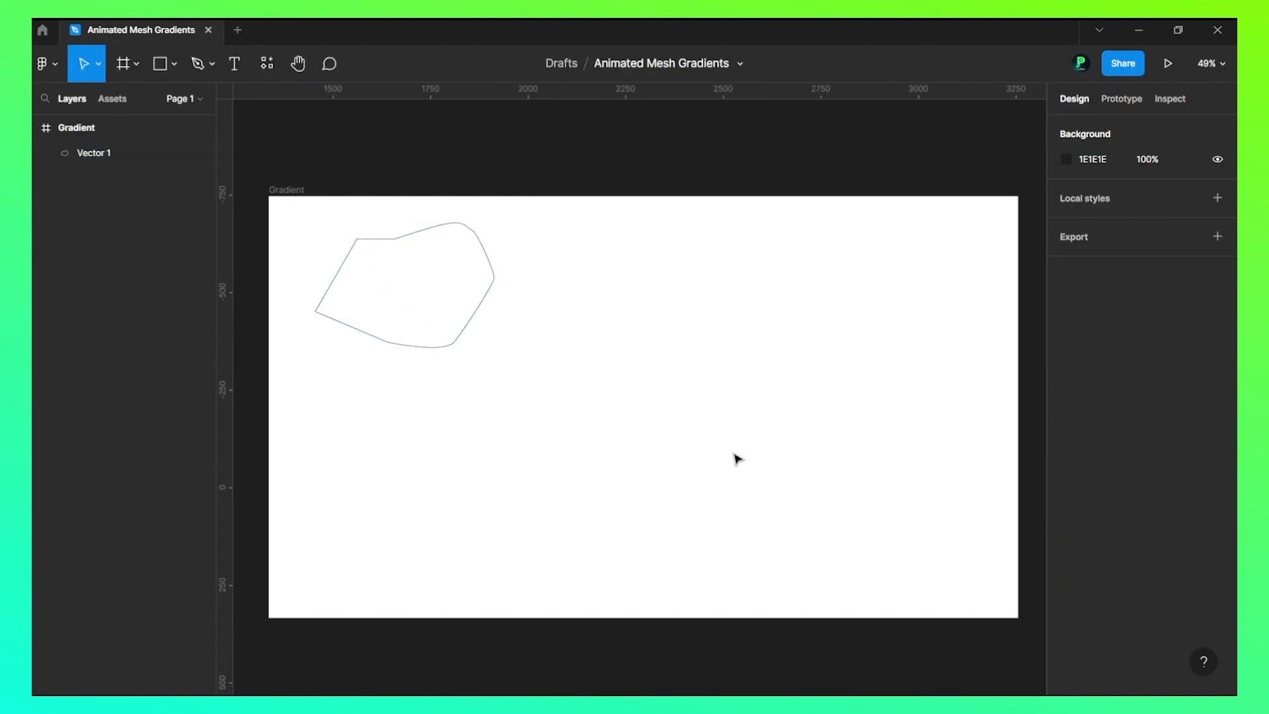
{"action": "left_click", "coordinate": [197, 63]}
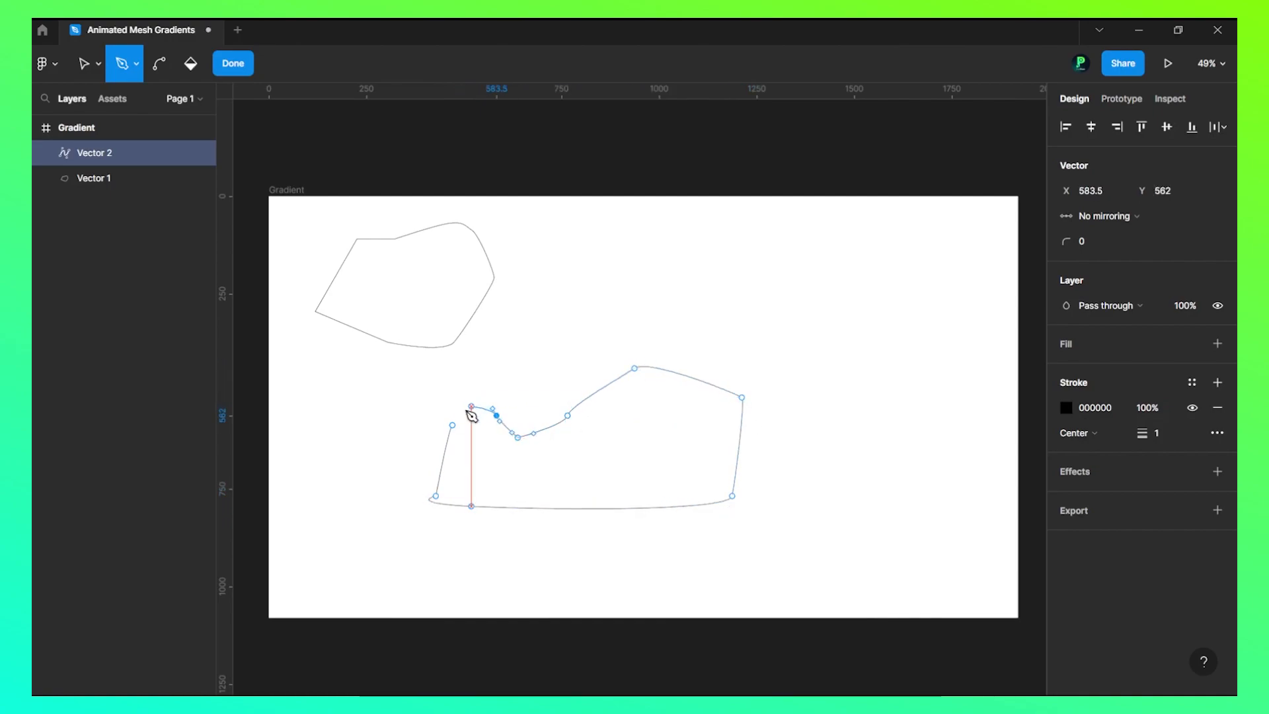
{"action": "left_click", "coordinate": [232, 63]}
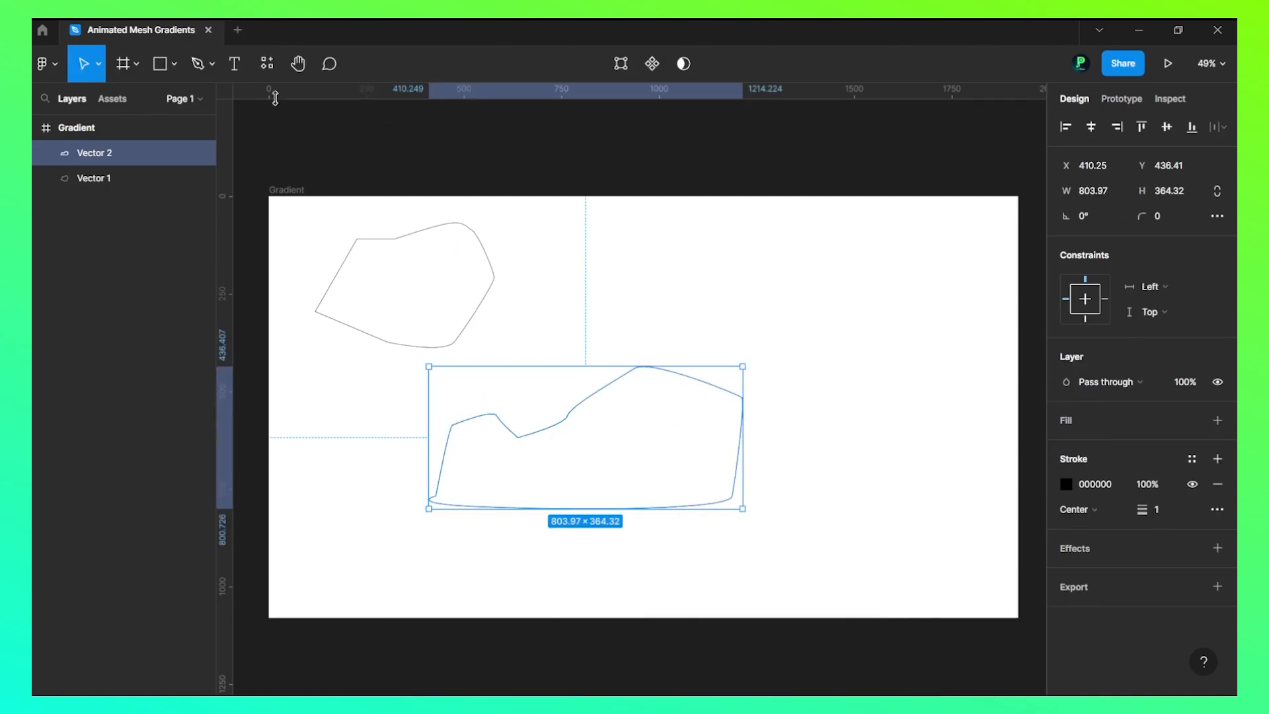
{"action": "left_click", "coordinate": [94, 178]}
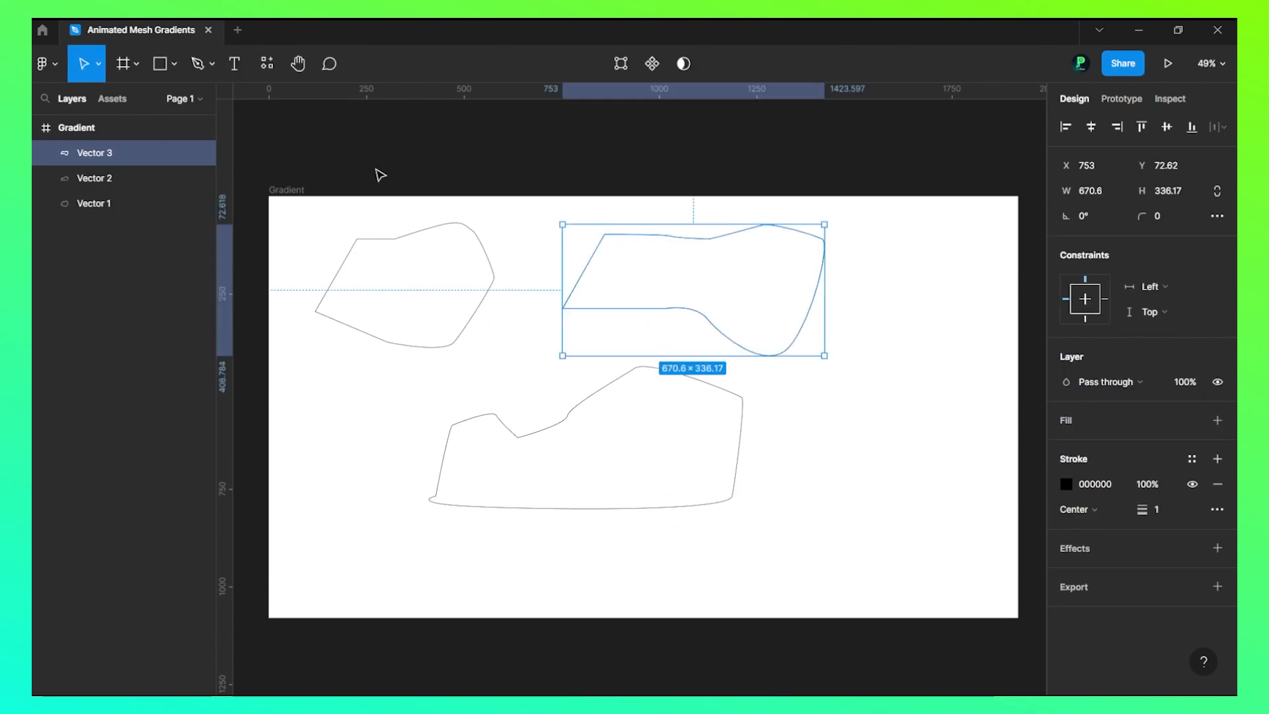
{"action": "left_click", "coordinate": [195, 63]}
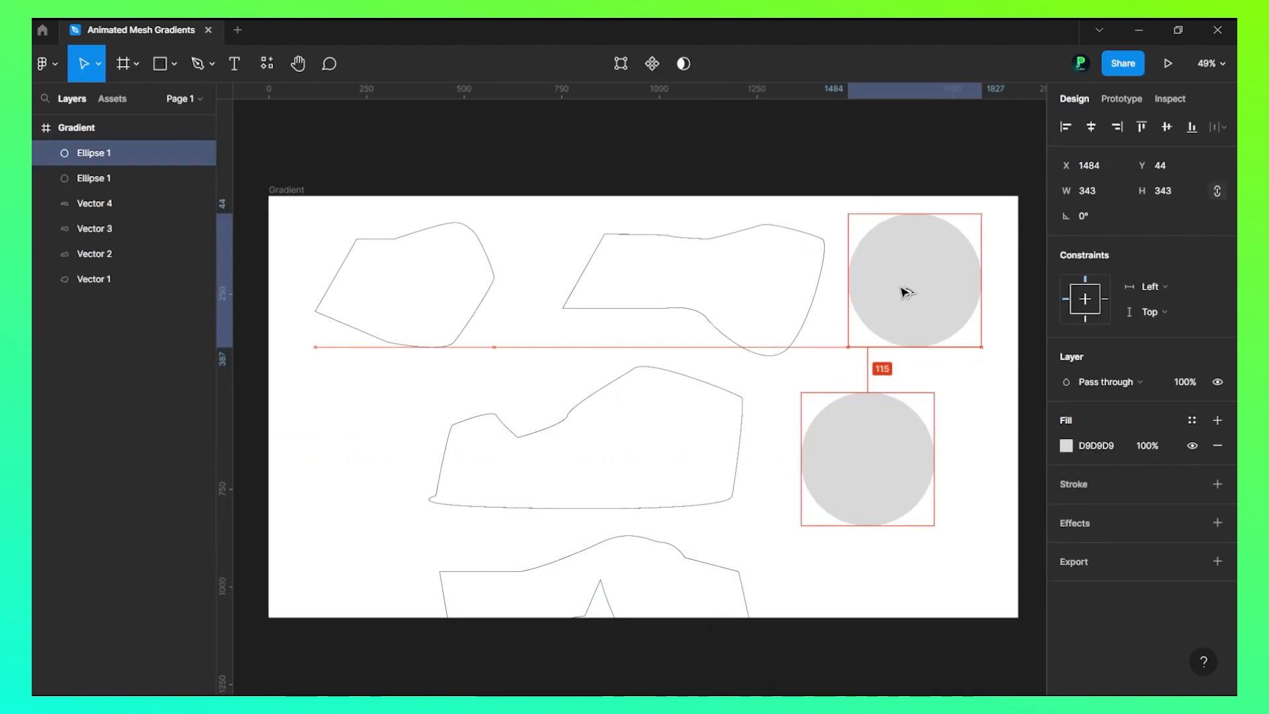
- Duplicate the grey circle nearby, add tall and wide grey rectangles, and begin another blob
{"action": "left_click_drag", "start_coordinate": [913, 278], "coordinate": [922, 253]}
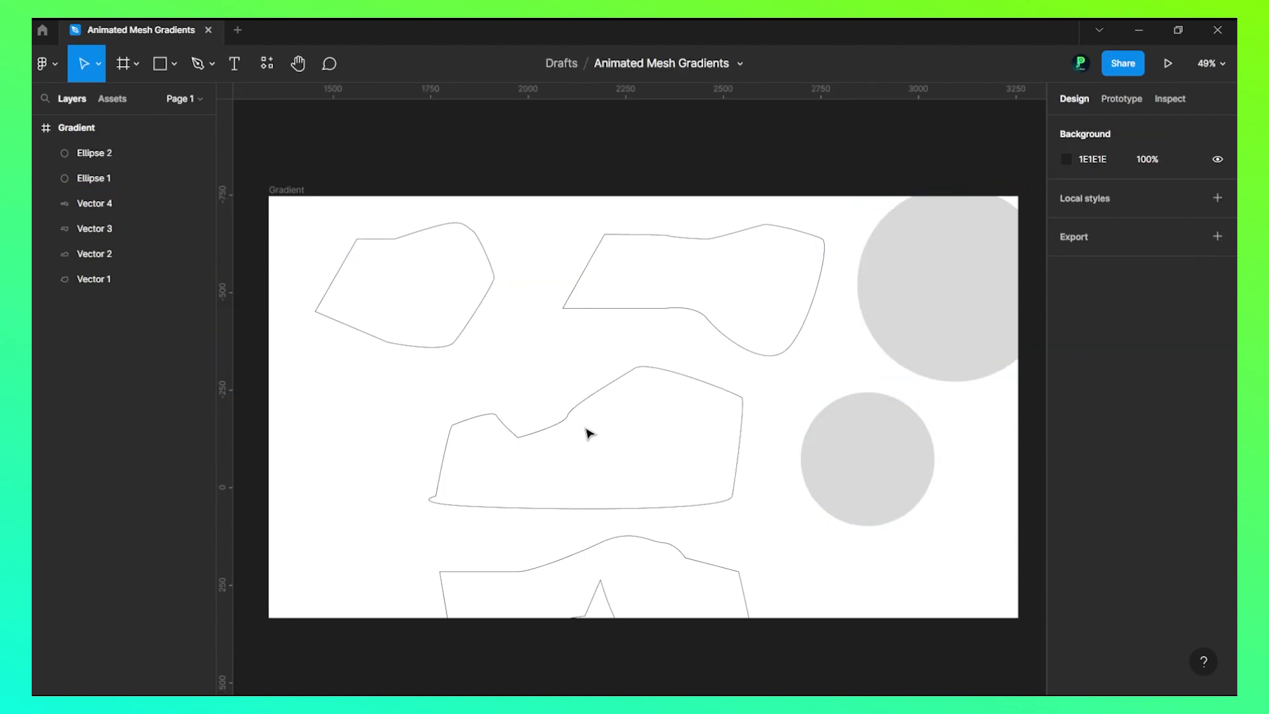
{"action": "left_click", "coordinate": [159, 63]}
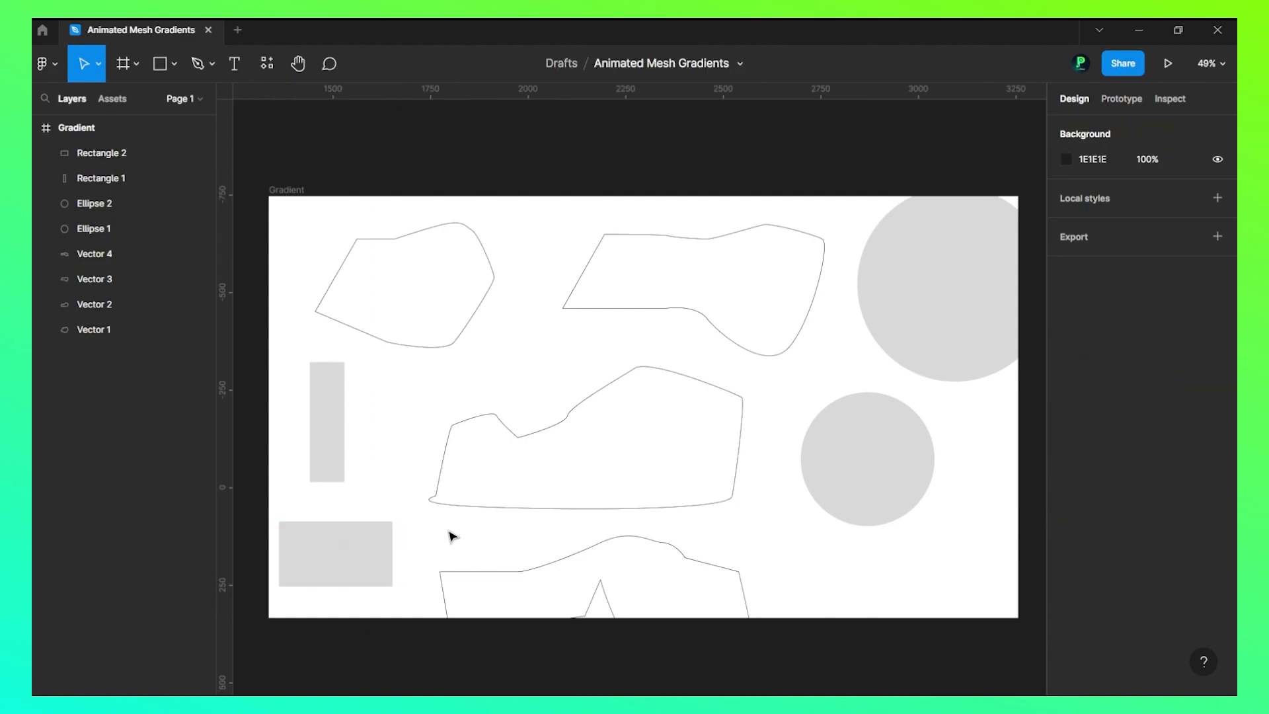
{"action": "left_click", "coordinate": [866, 458]}
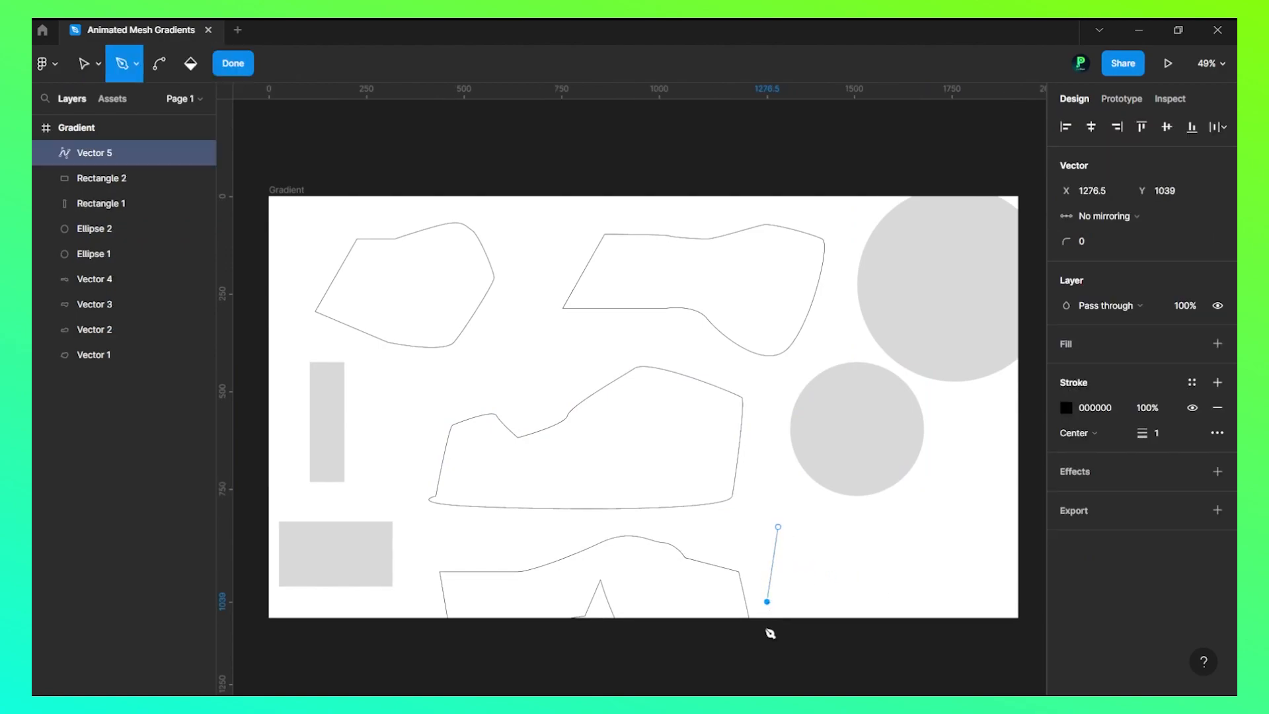
- Close the lower-right blob outline and give the blob outlines solid grey fills
{"action": "left_click", "coordinate": [846, 540]}
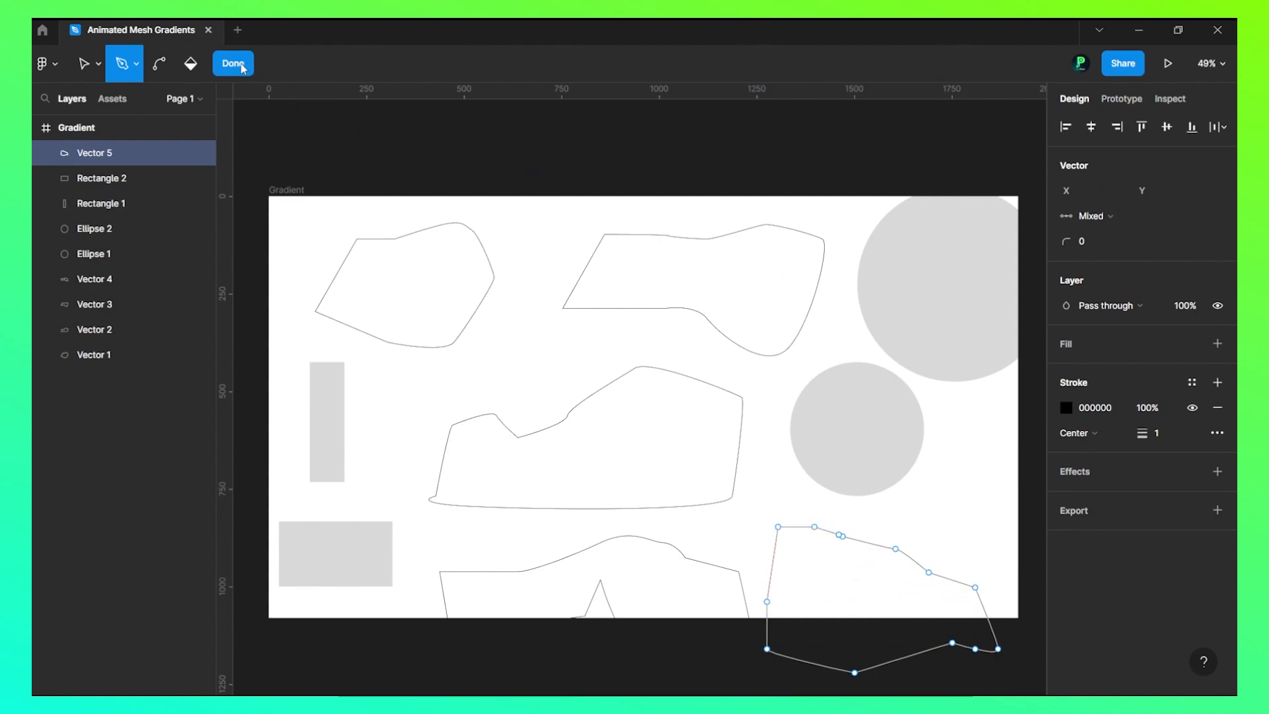
{"action": "left_click", "coordinate": [233, 64]}
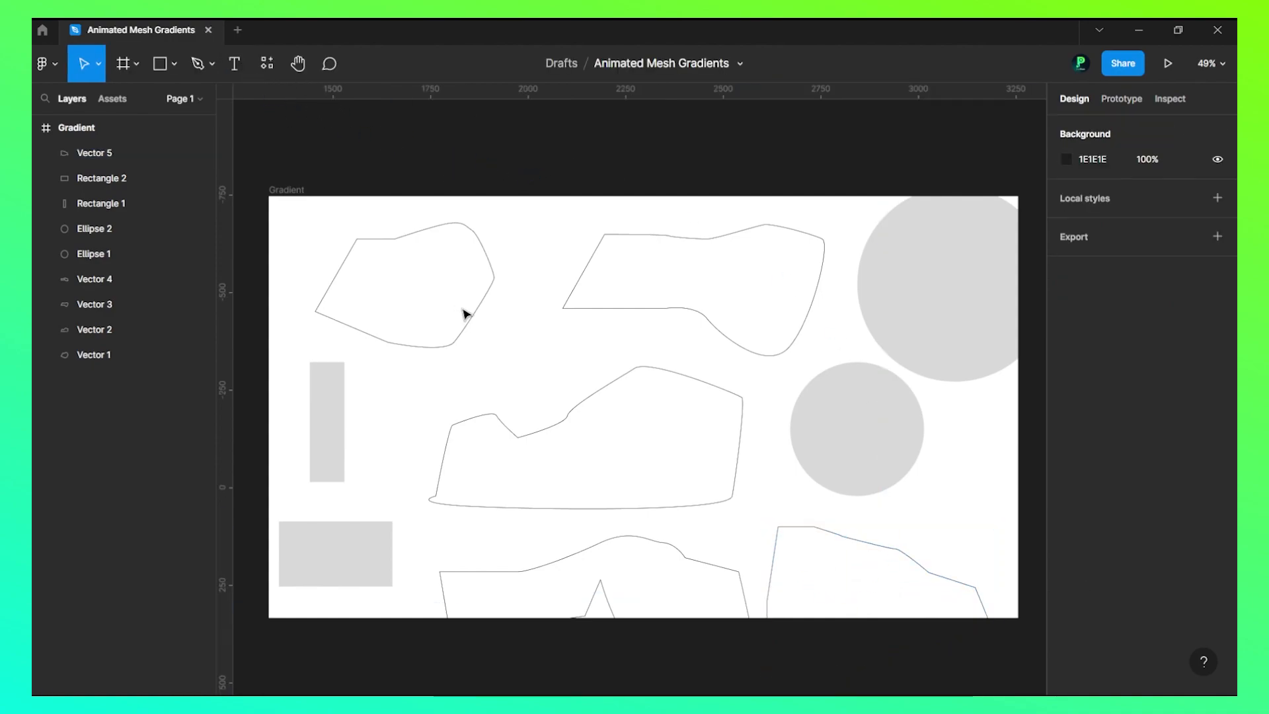
{"action": "left_click", "coordinate": [404, 283]}
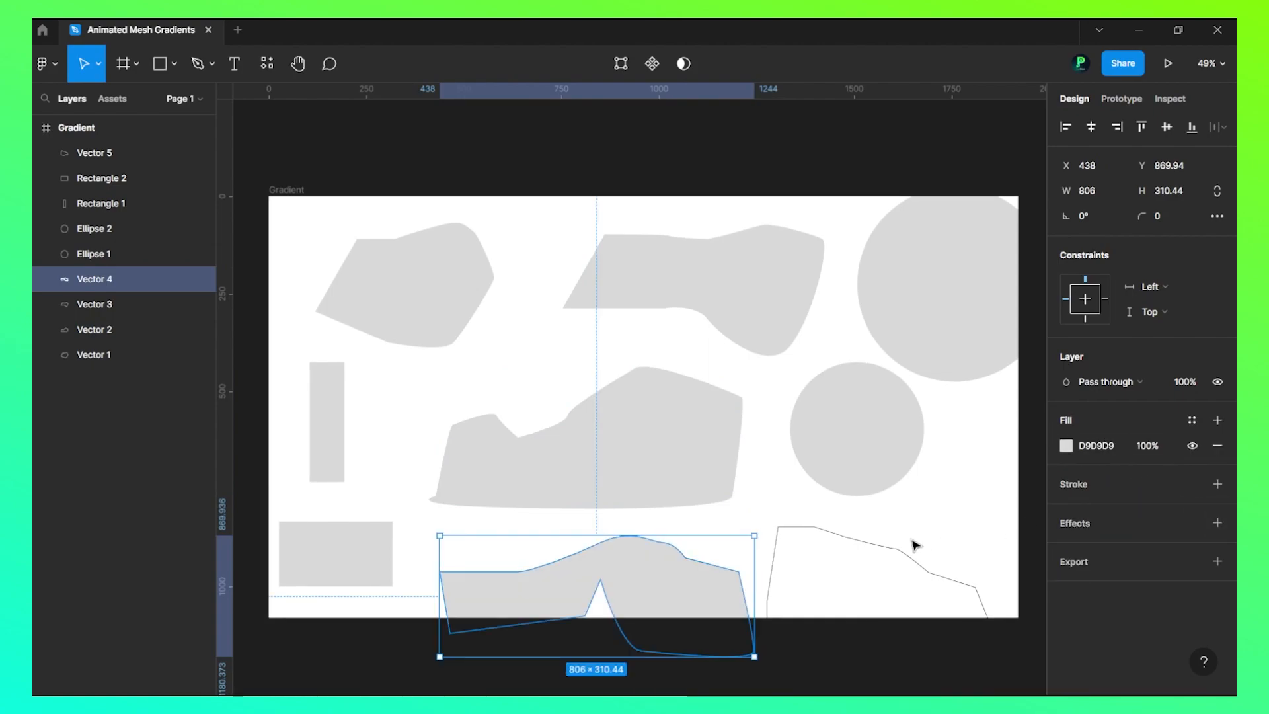
{"action": "left_click", "coordinate": [94, 152]}
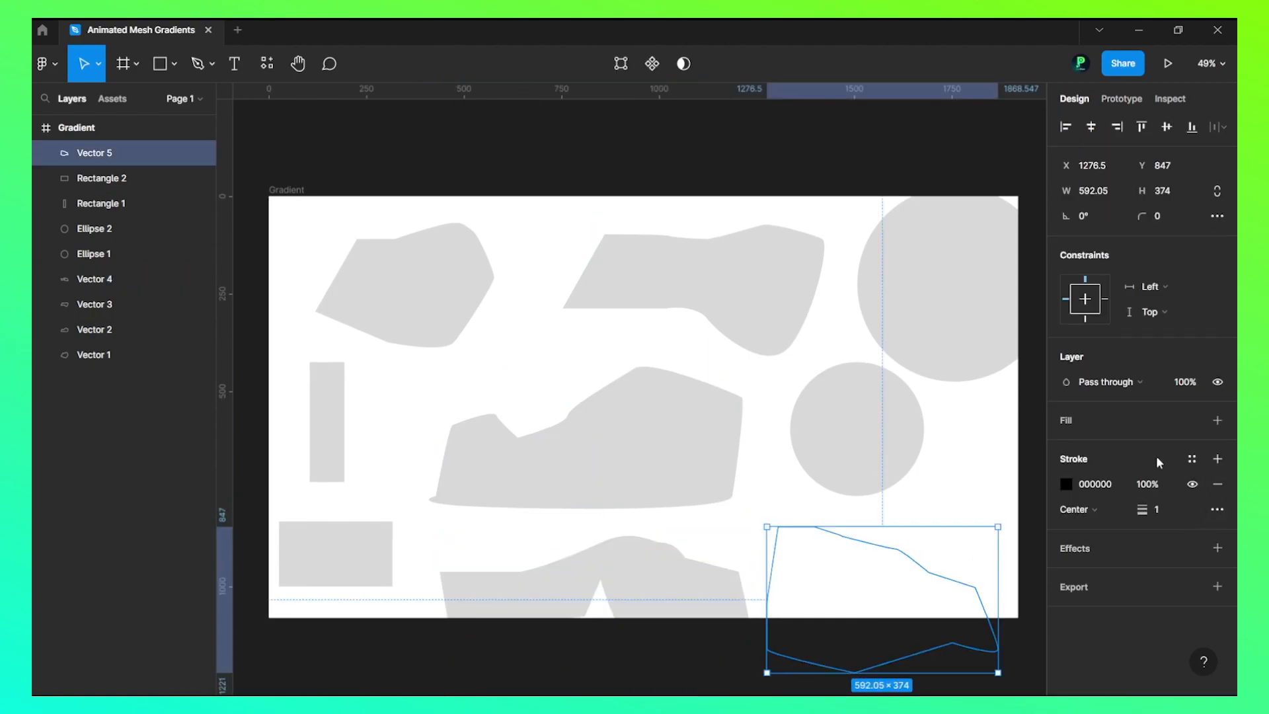
{"action": "left_click", "coordinate": [1217, 420]}
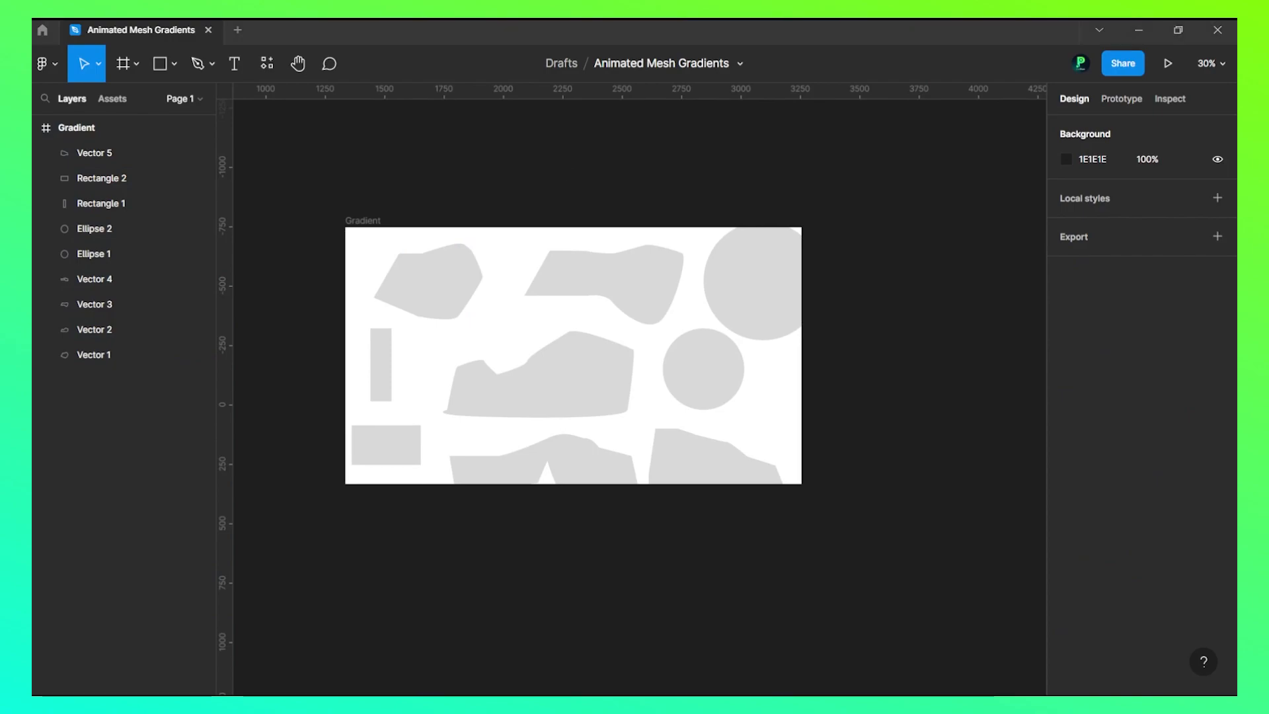
{"action": "mouse_move", "coordinate": [381, 259]}
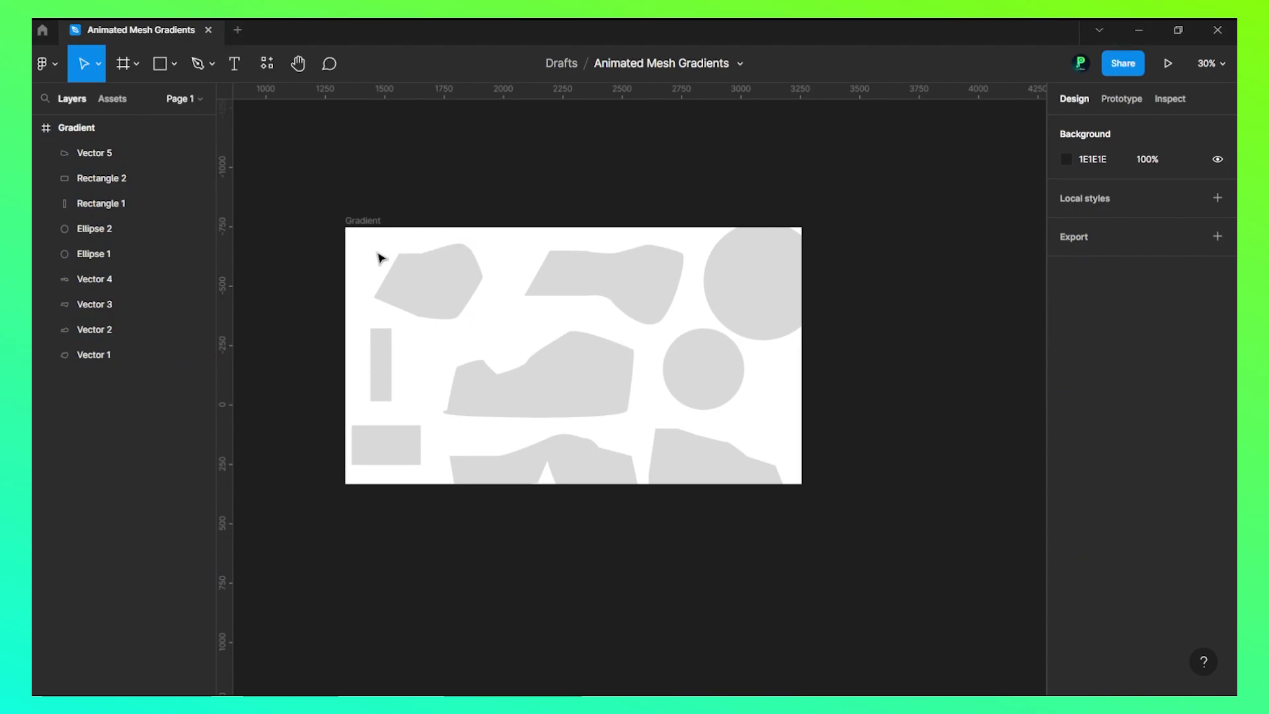
- Change shape fills, including the large top-right circle, to purple, green, yellow, cyan and blue
{"action": "left_click", "coordinate": [602, 279]}
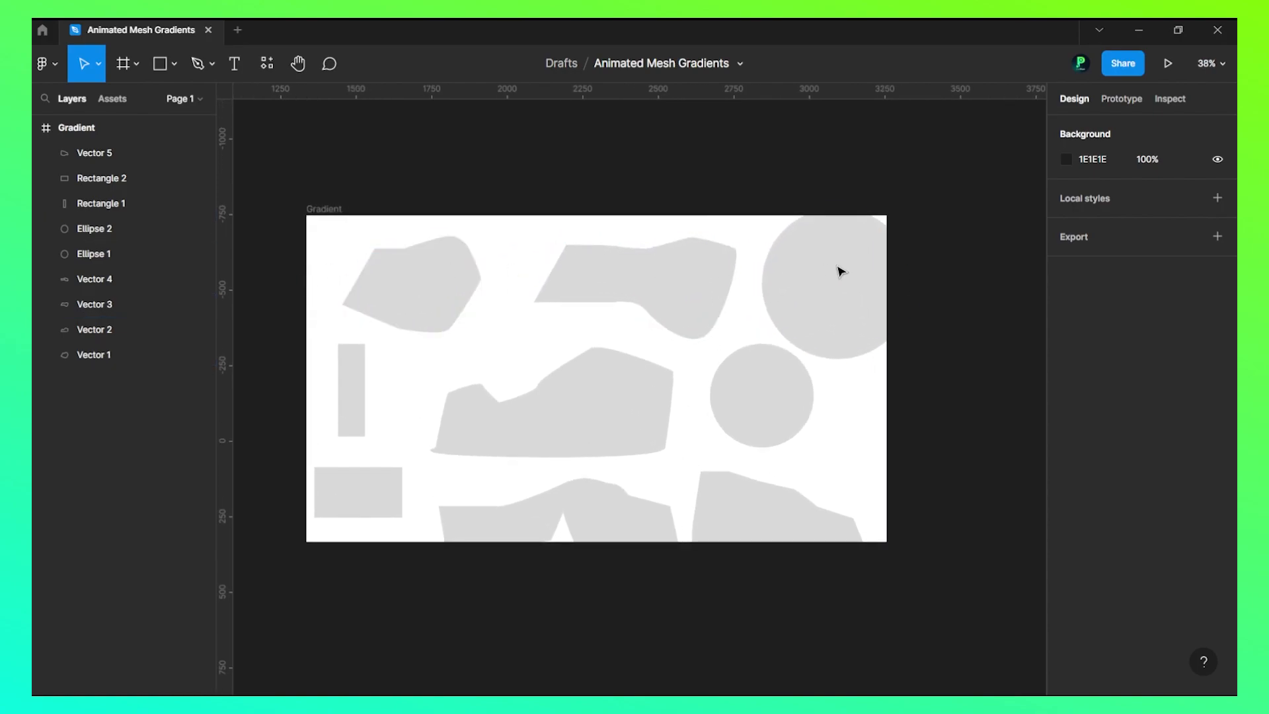
{"action": "left_click", "coordinate": [818, 283]}
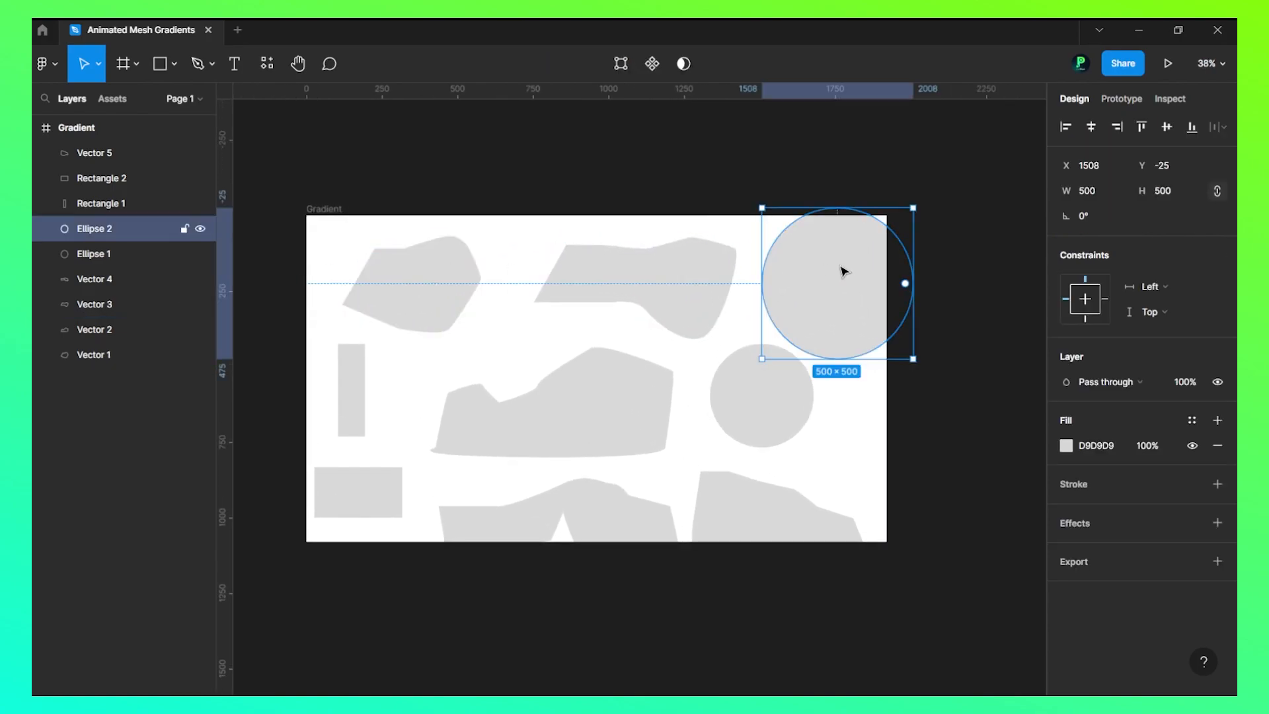
{"action": "left_click", "coordinate": [1066, 445]}
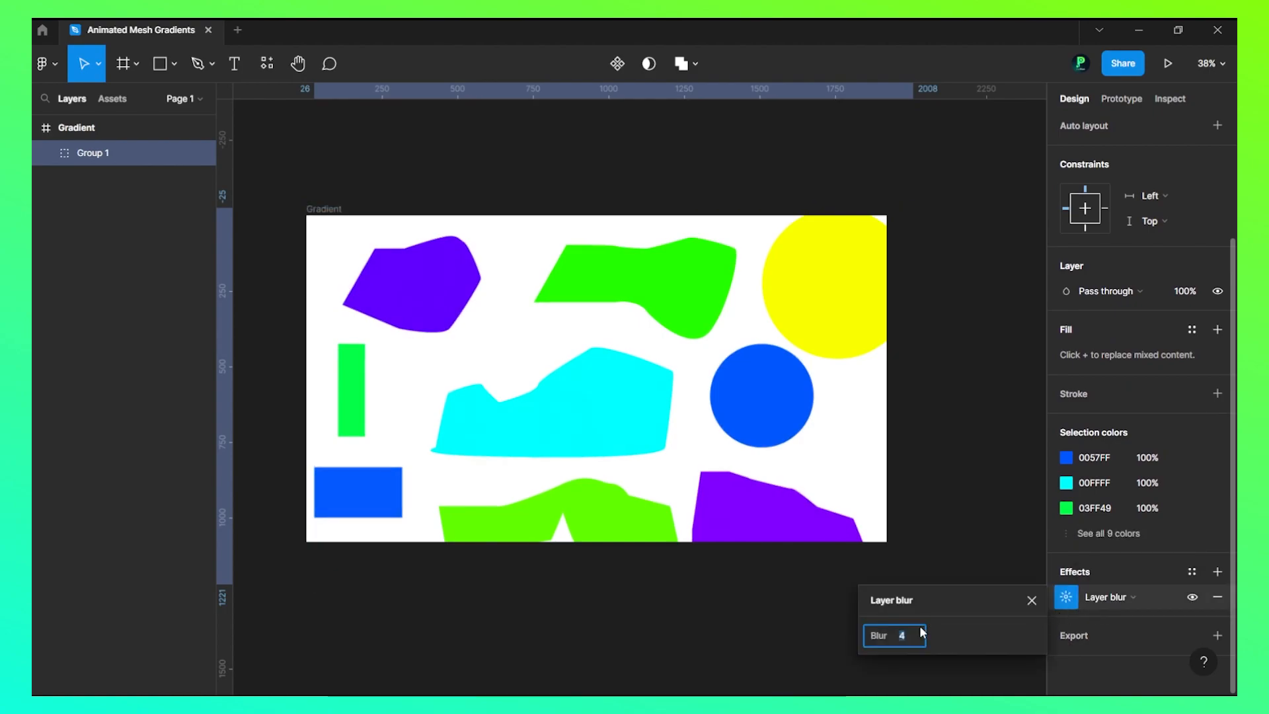
- Adjust the group's layer blur through 400, 300 and 500, finally setting 600
{"action": "type", "text": "400"}
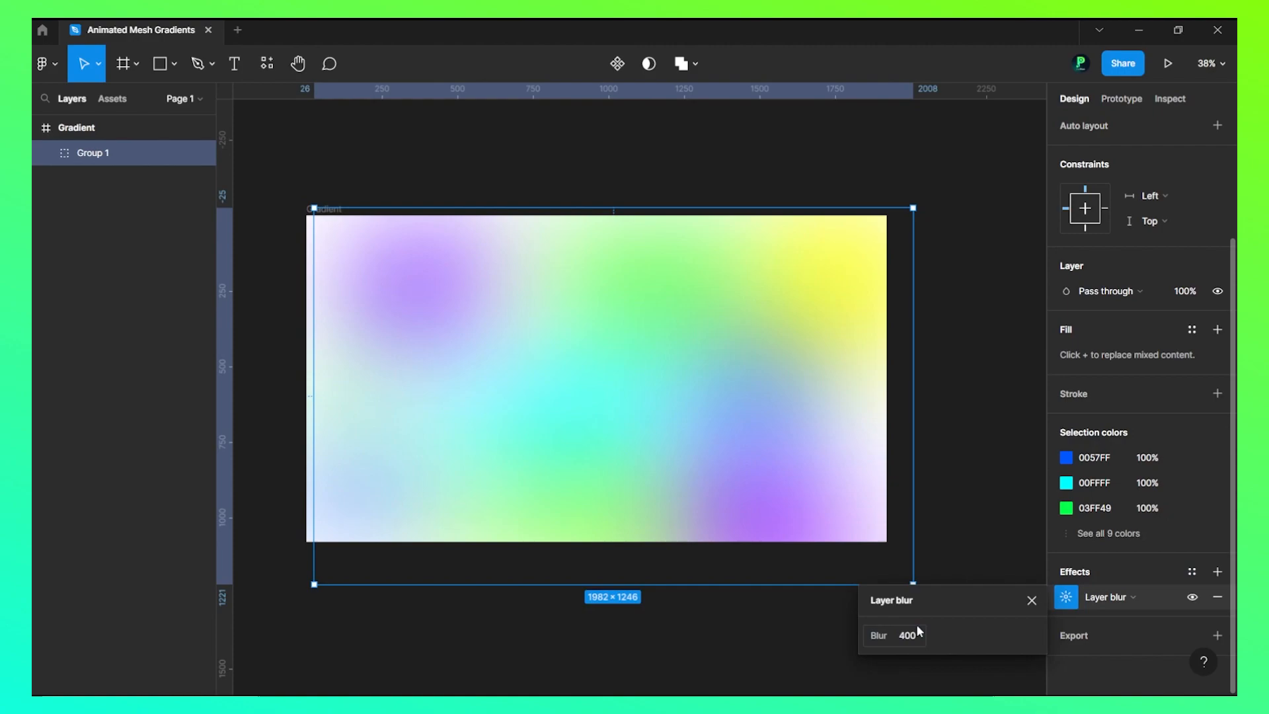
{"action": "left_click", "coordinate": [906, 634]}
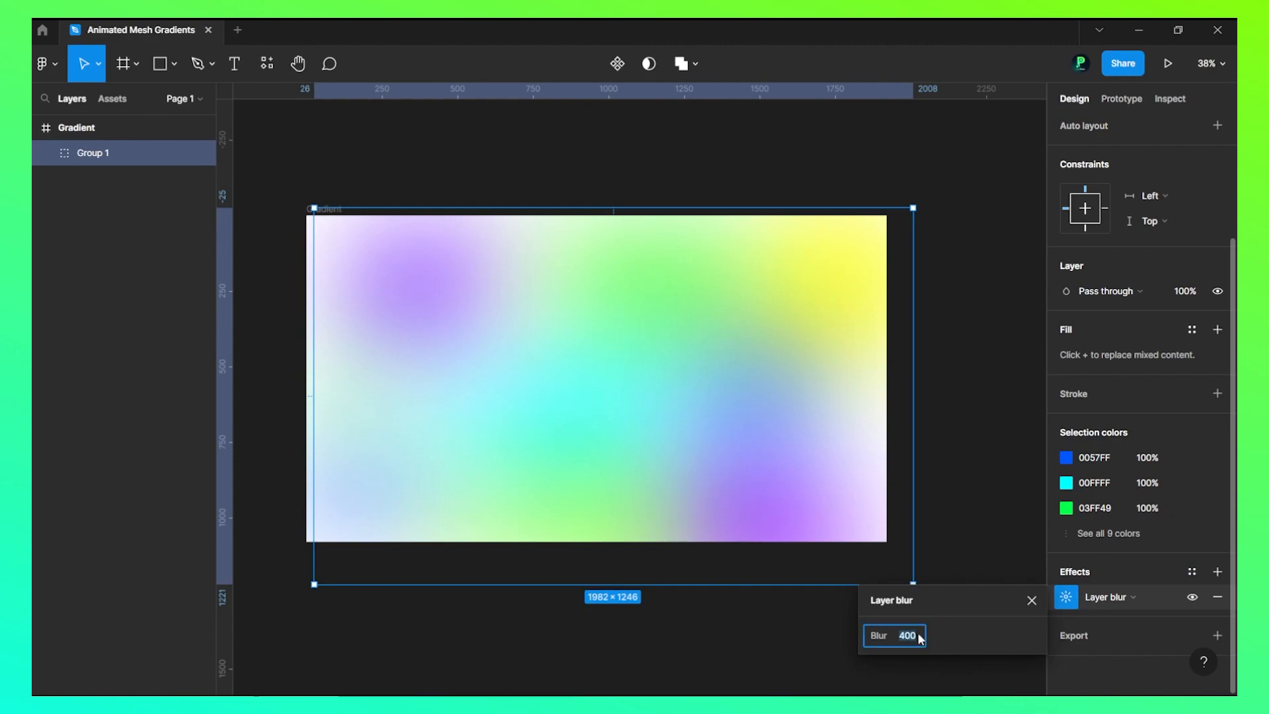
{"action": "type", "text": "300"}
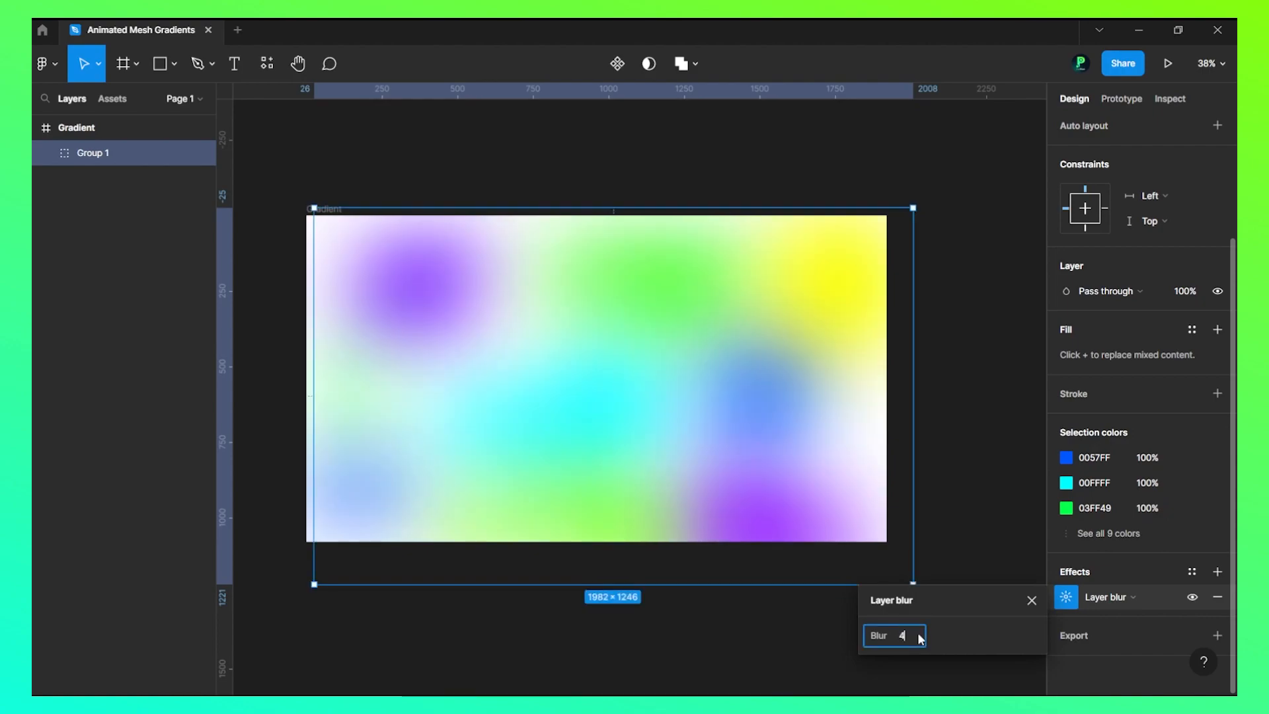
{"action": "type", "text": "400"}
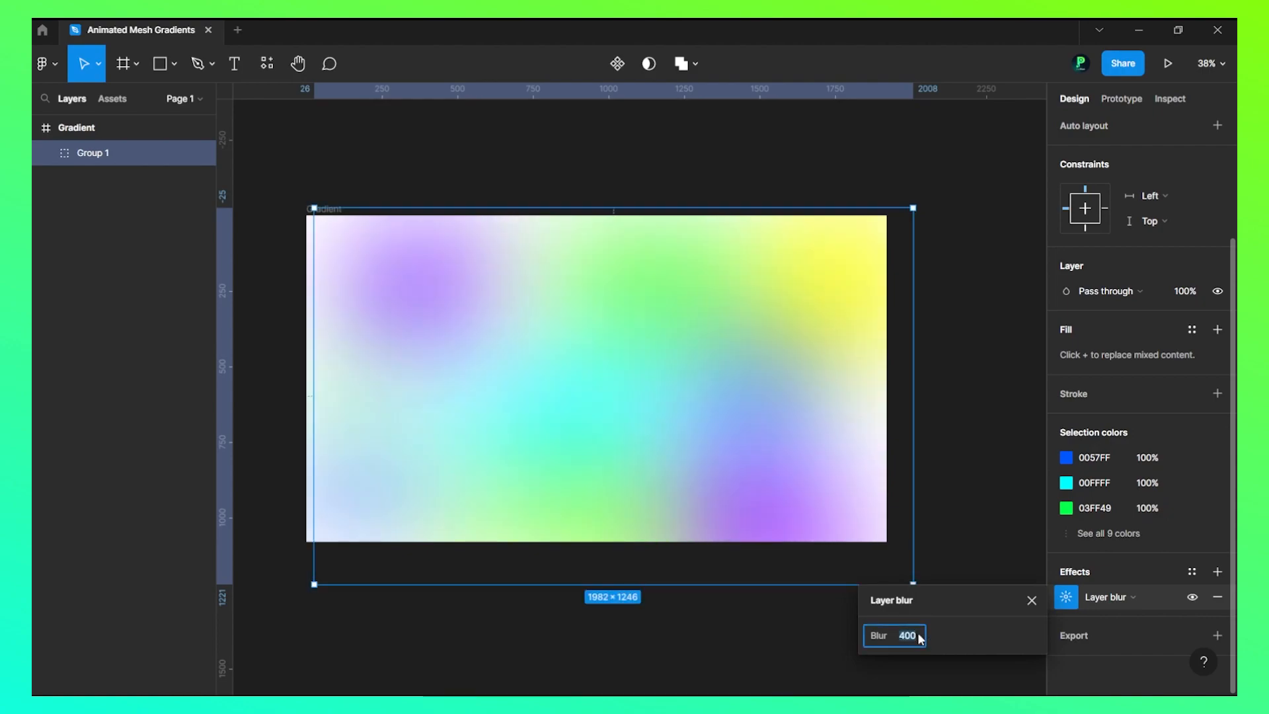
{"action": "type", "text": "500"}
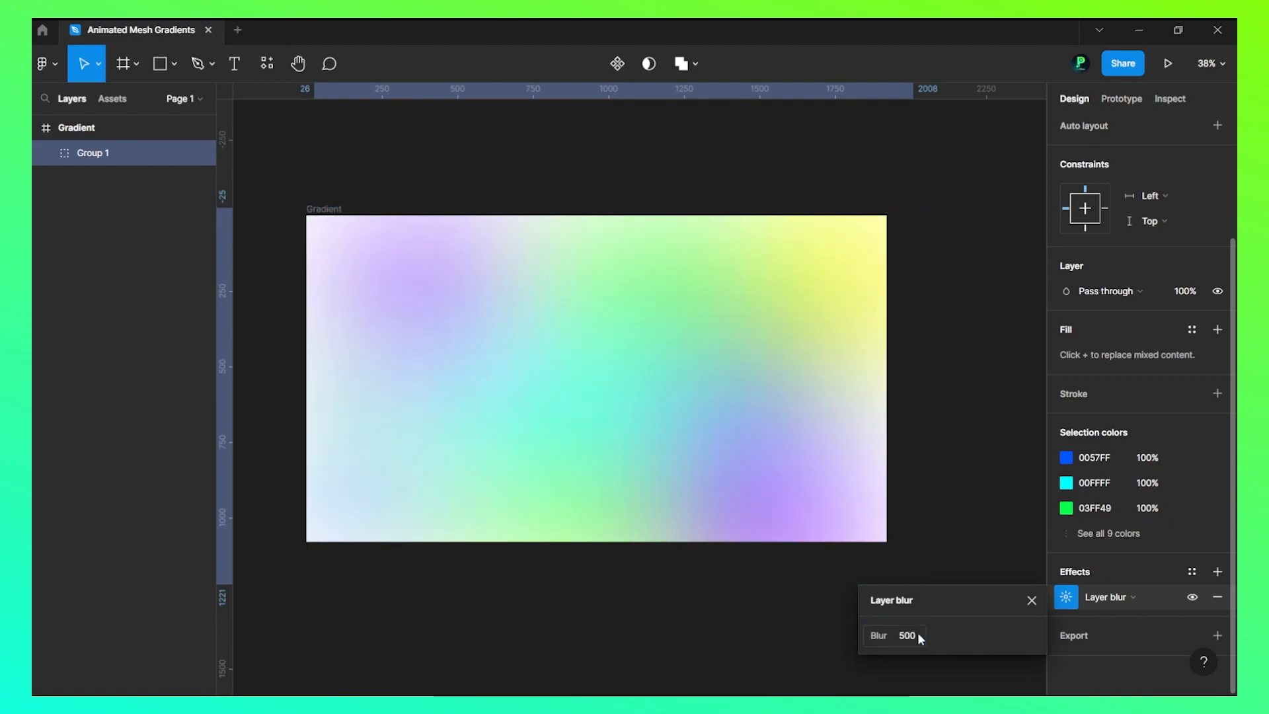
{"action": "left_click", "coordinate": [906, 634]}
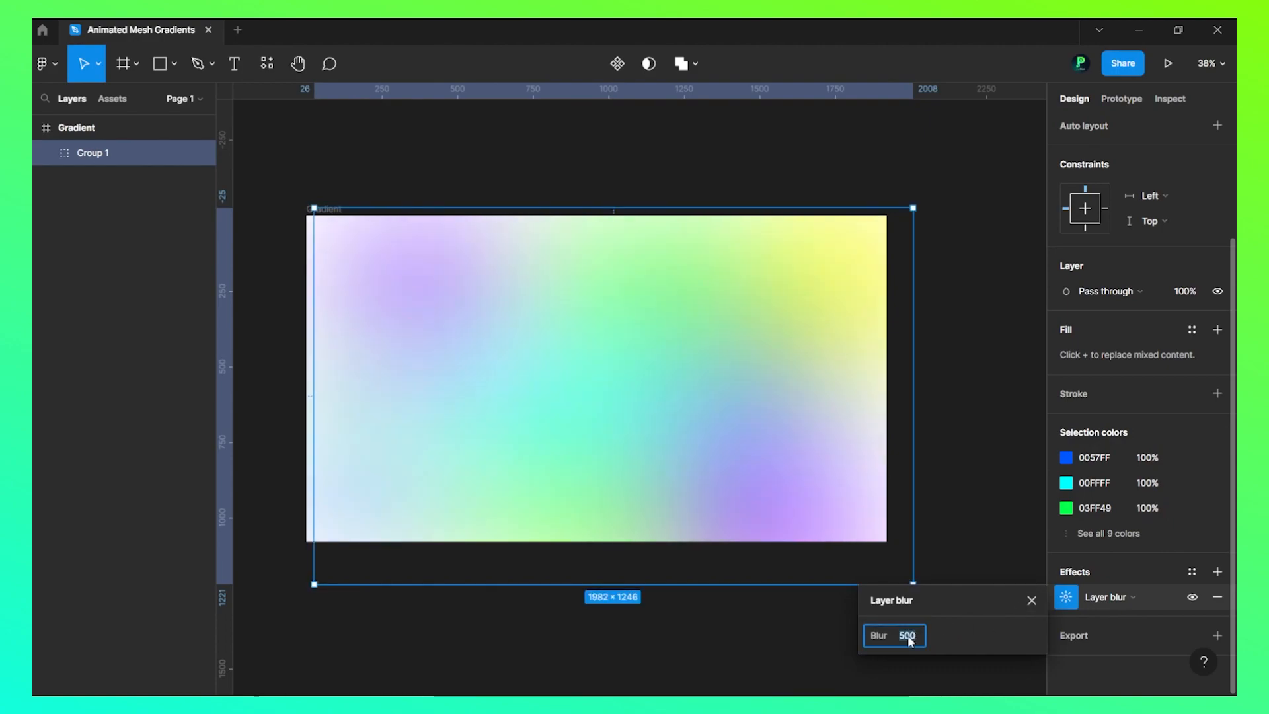
{"action": "type", "text": "600"}
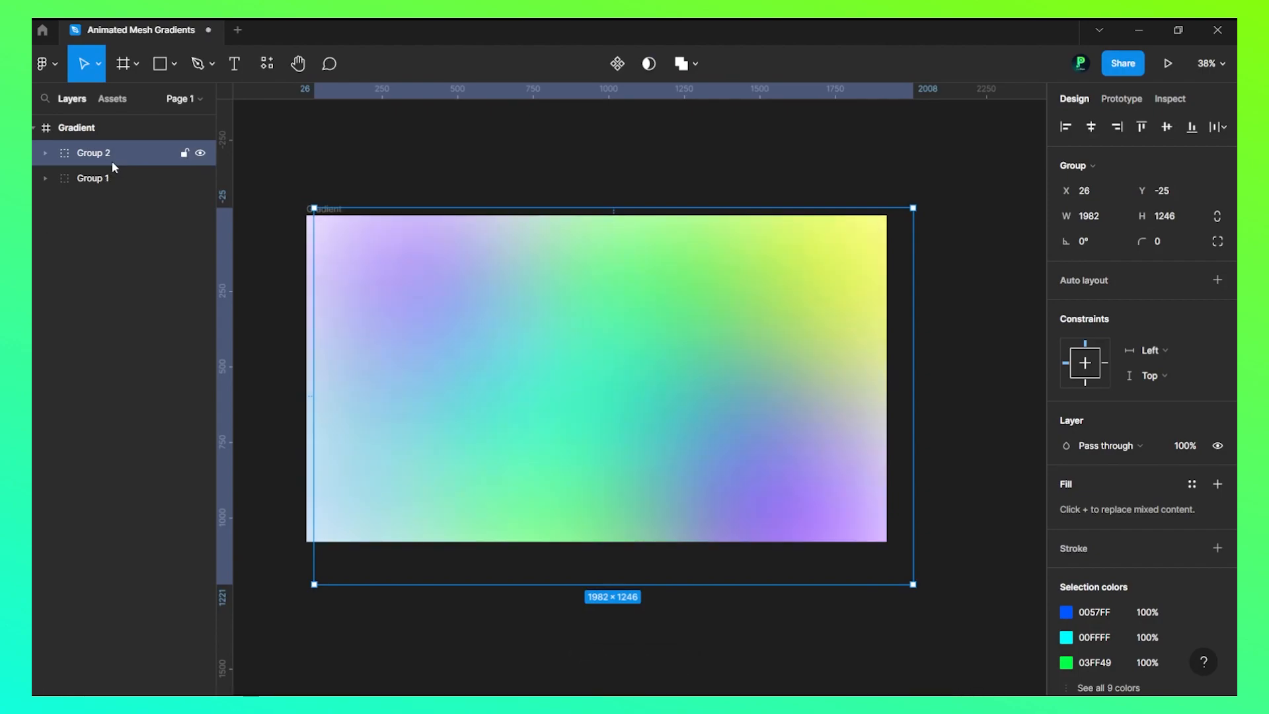
{"action": "key", "text": "ctrl+d"}
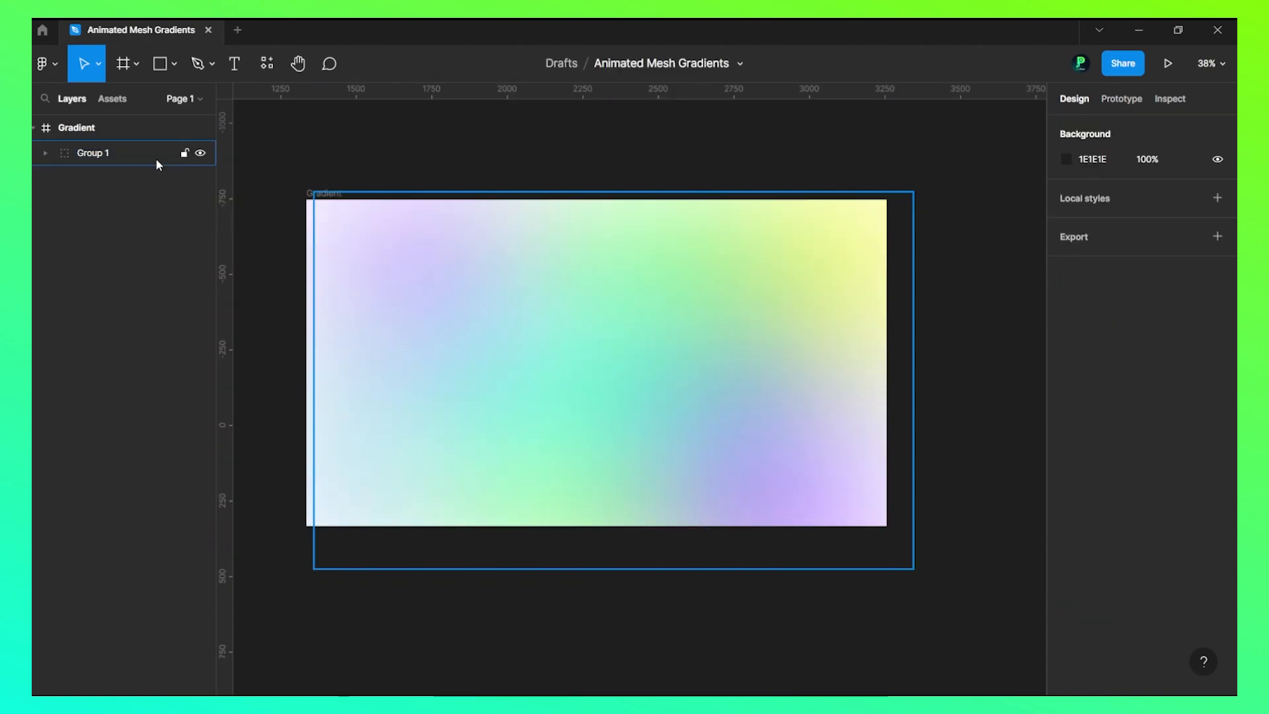
{"action": "left_click", "coordinate": [93, 153]}
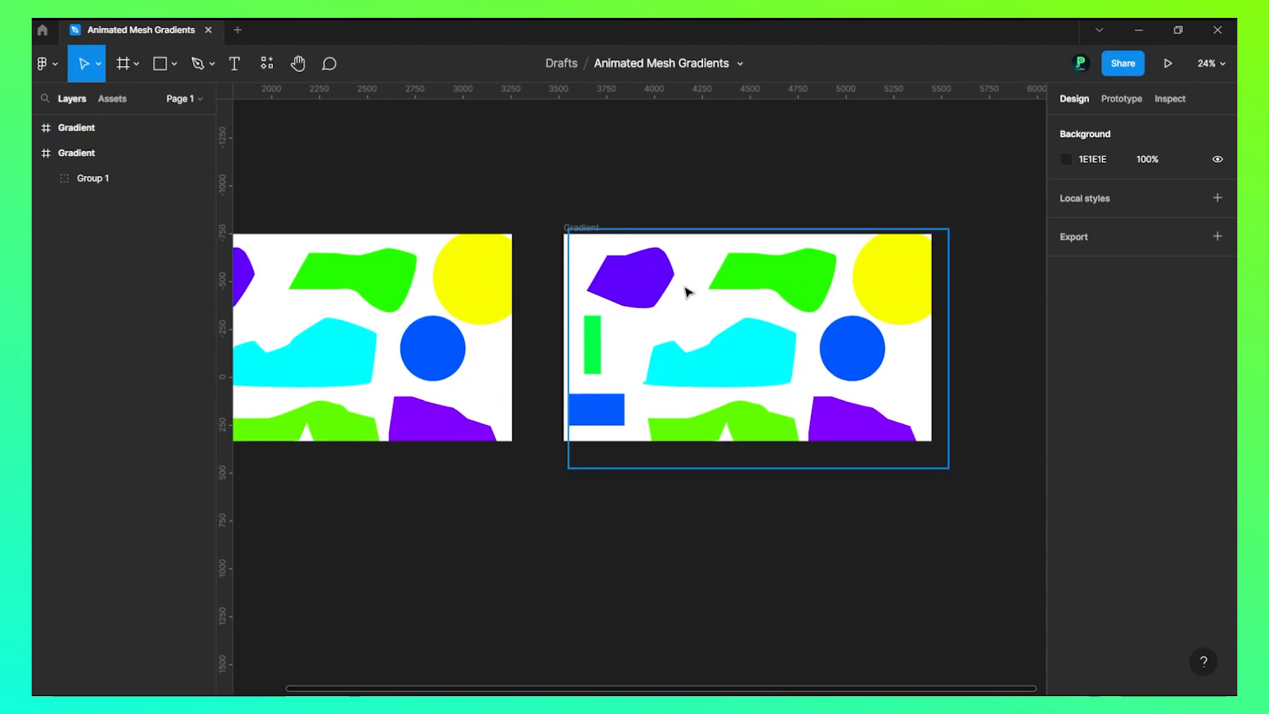
- Move the second frame's shapes, including the purple blob, into a new arrangement
{"action": "left_click", "coordinate": [627, 279]}
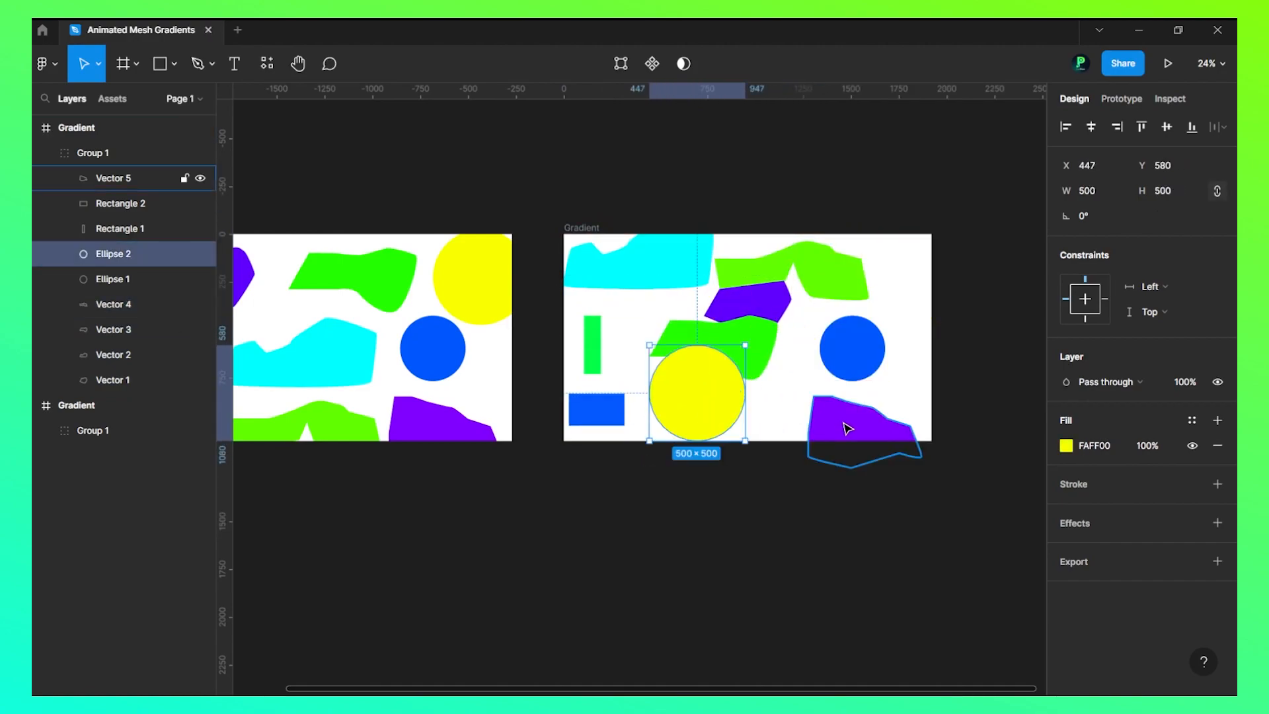
{"action": "left_click", "coordinate": [113, 278]}
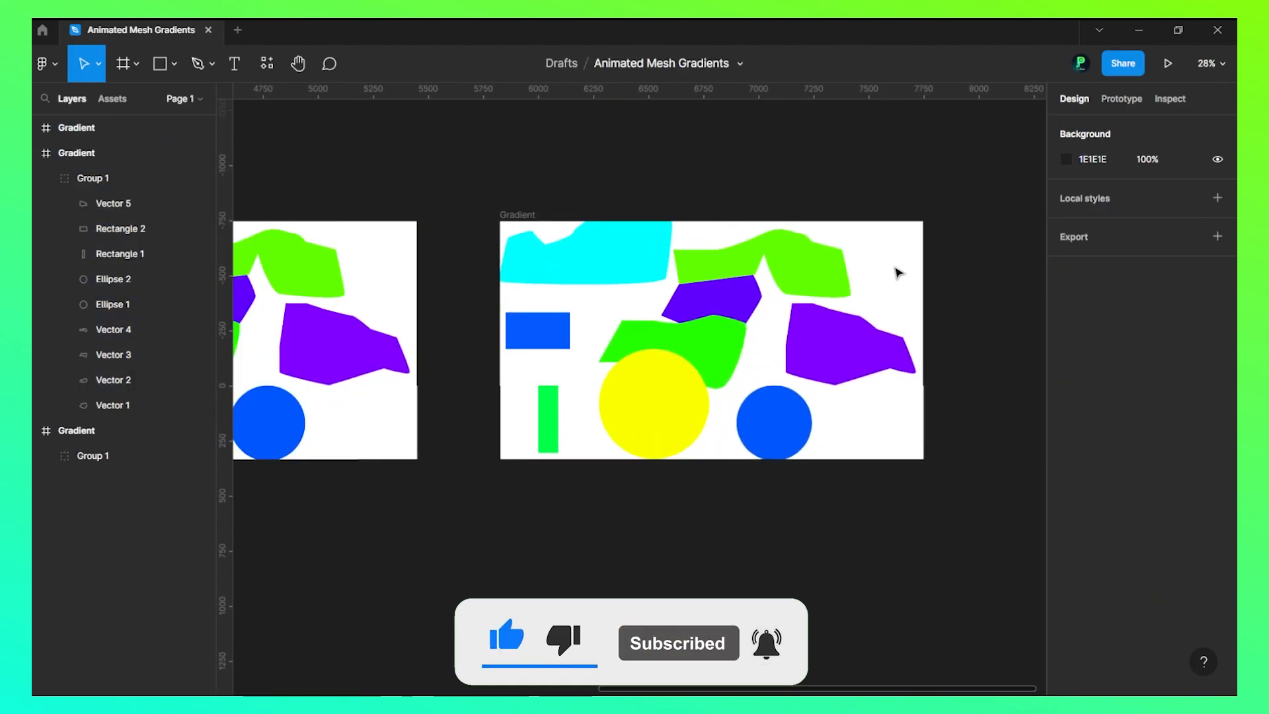
{"action": "left_click", "coordinate": [773, 421]}
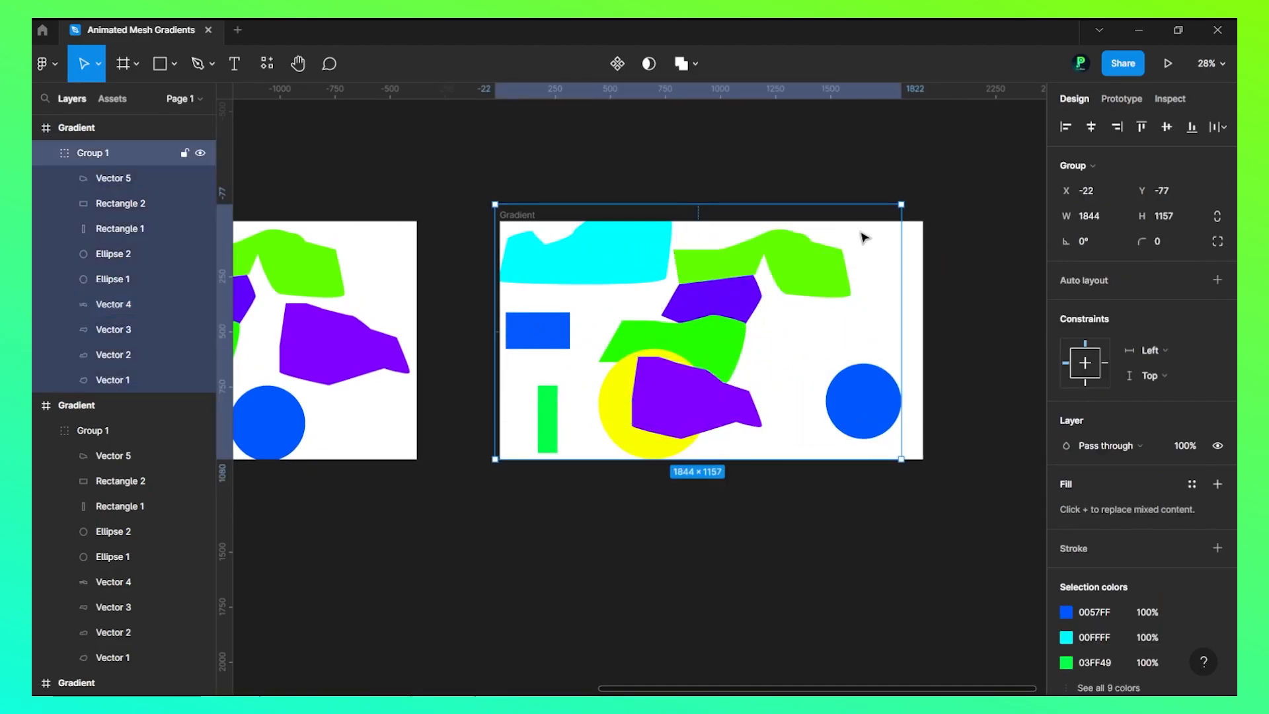
{"action": "left_click", "coordinate": [112, 303]}
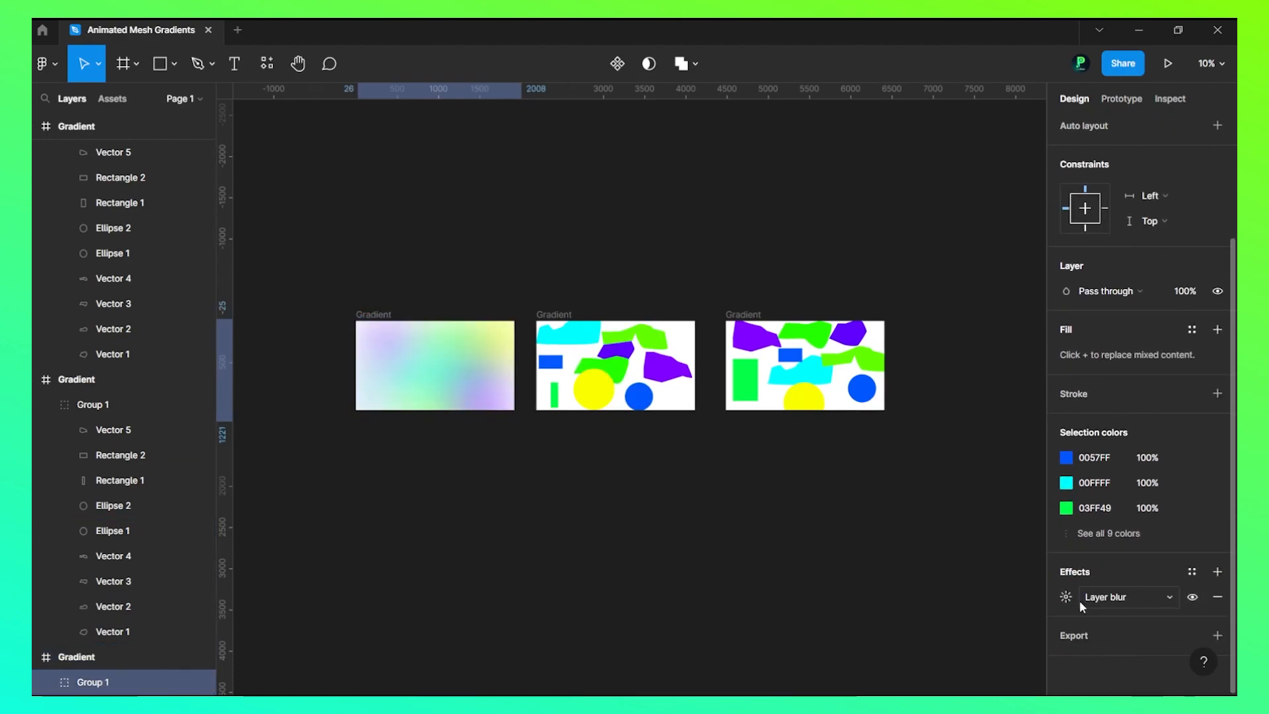
- Duplicate the first frame's blurred group, then blur the second frame's shape group
{"action": "left_click", "coordinate": [435, 364]}
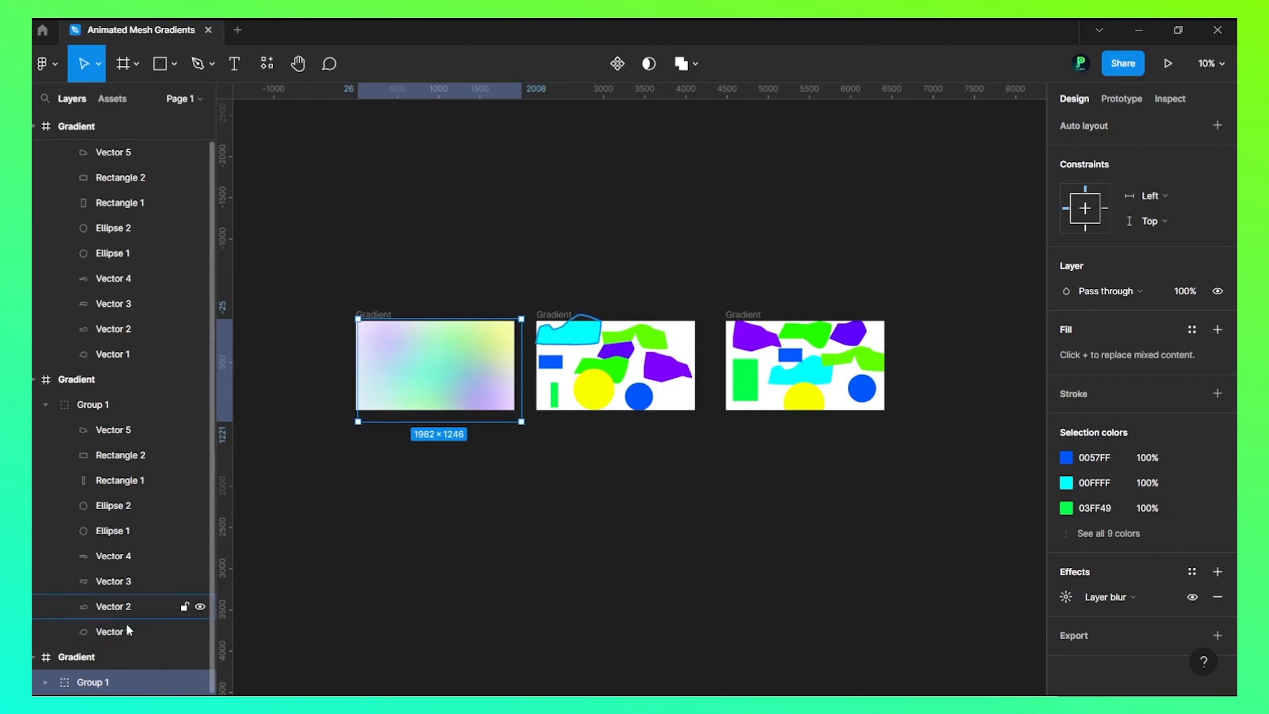
{"action": "key", "text": "ctrl+d"}
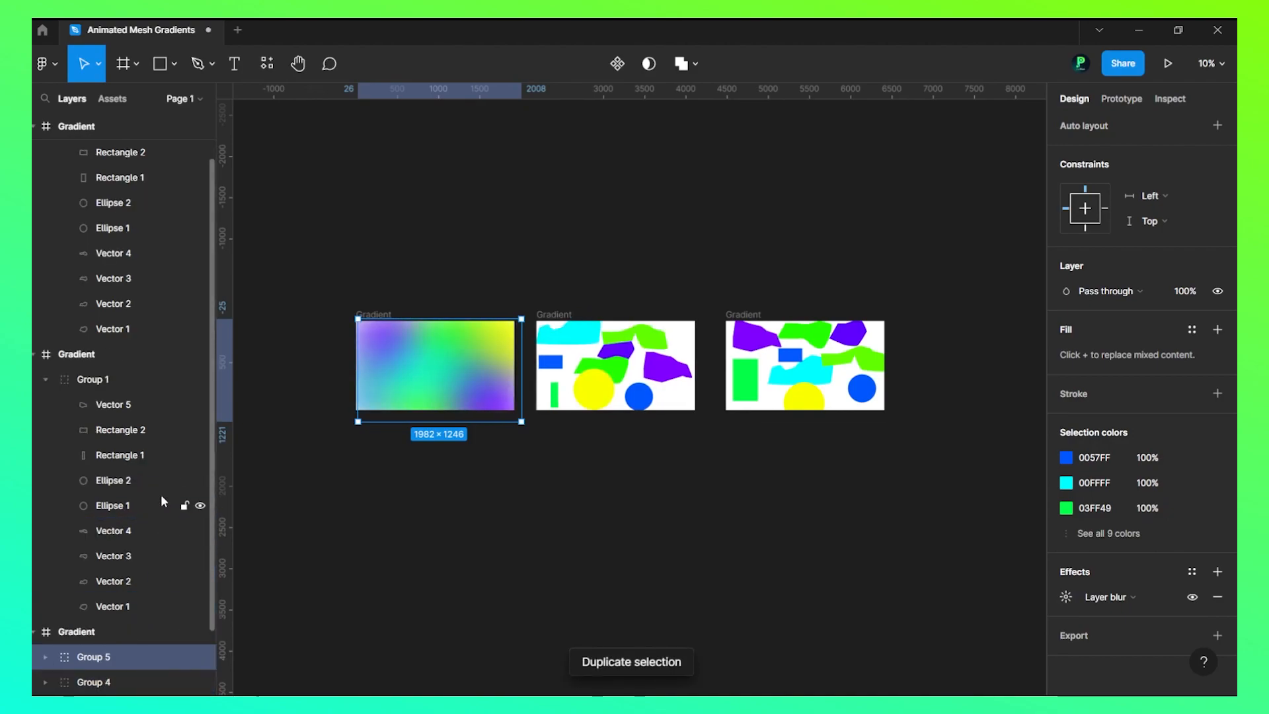
{"action": "left_click", "coordinate": [595, 374]}
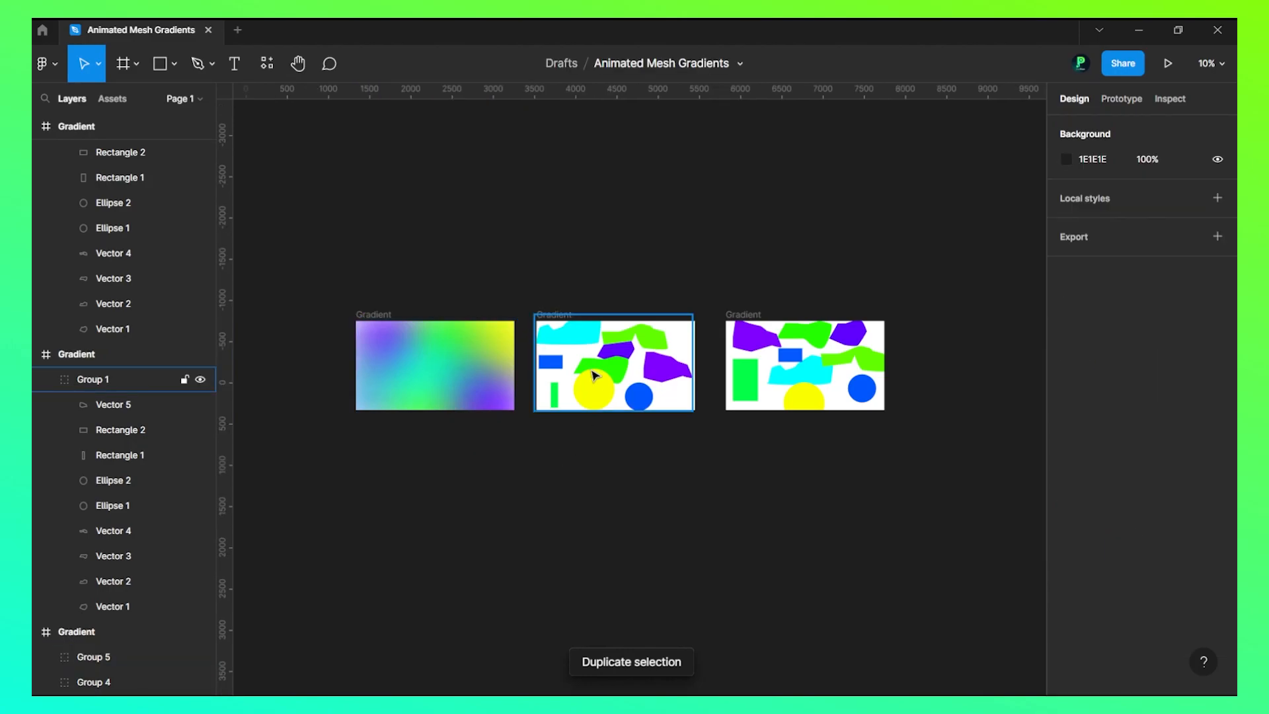
{"action": "left_click", "coordinate": [613, 363]}
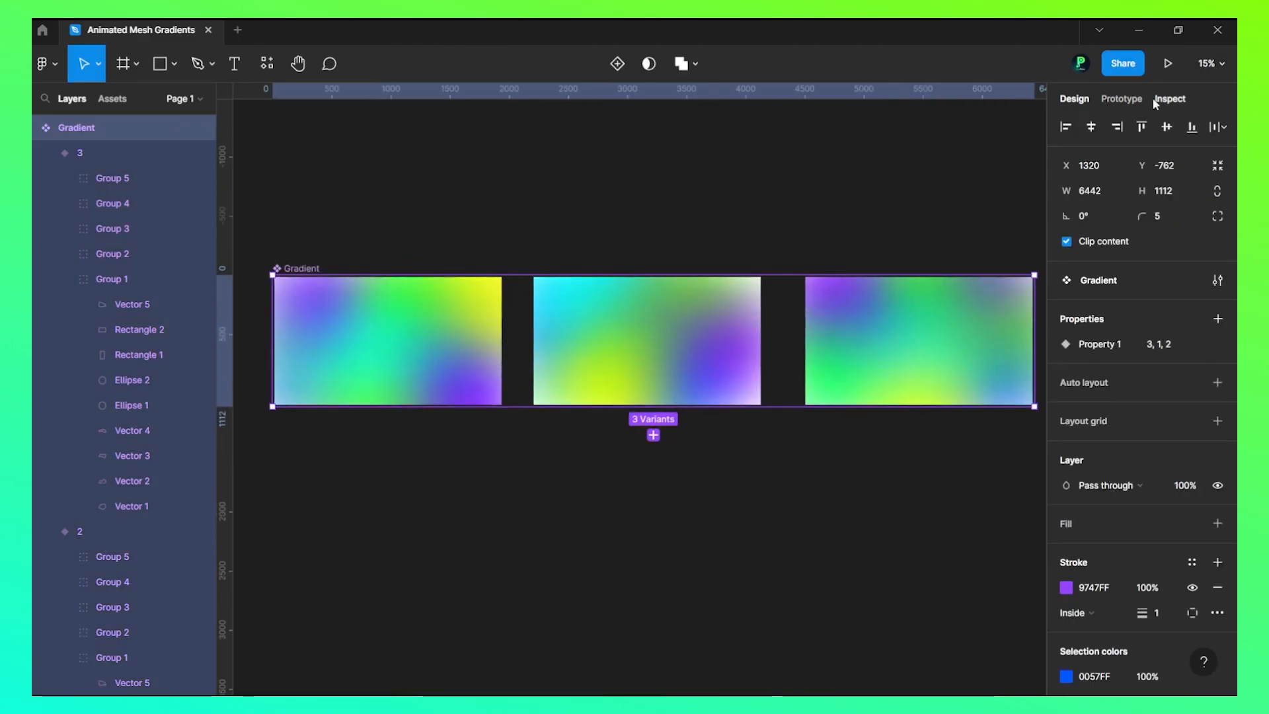
- Give the first variant an After delay 1 smart-animate transition lasting 500ms
{"action": "left_click", "coordinate": [1121, 98]}
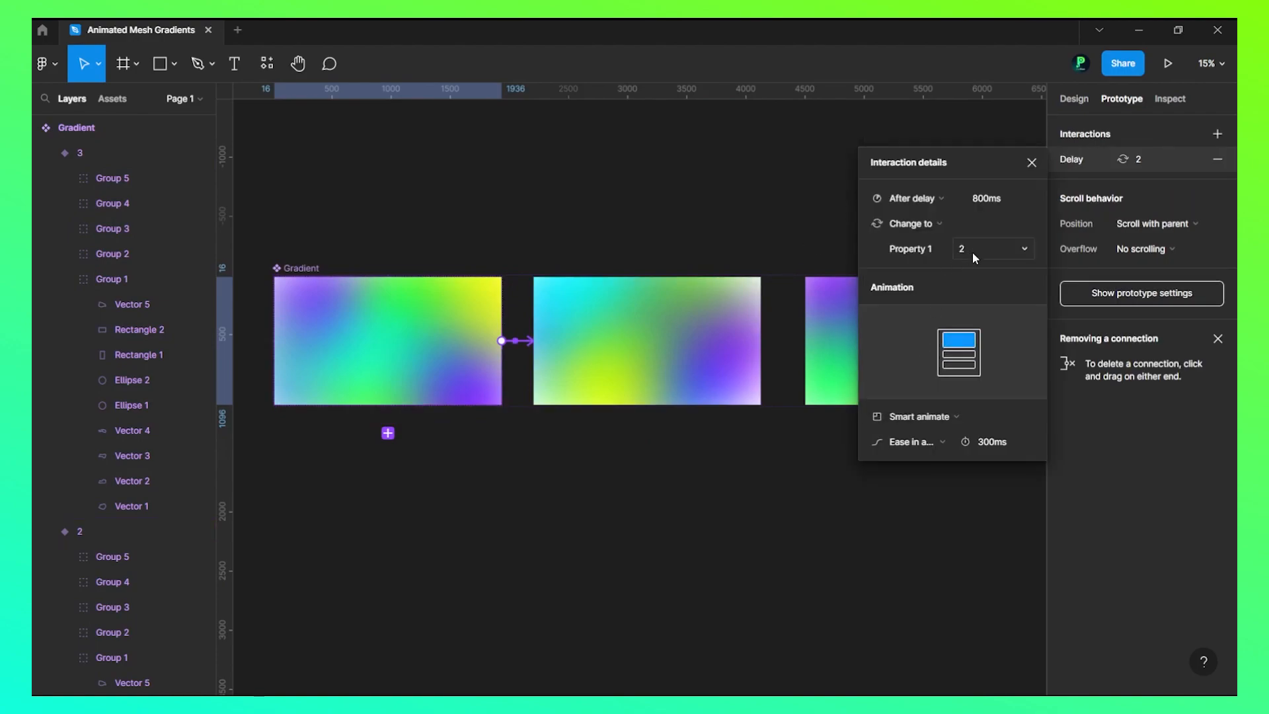
{"action": "left_click", "coordinate": [1001, 198]}
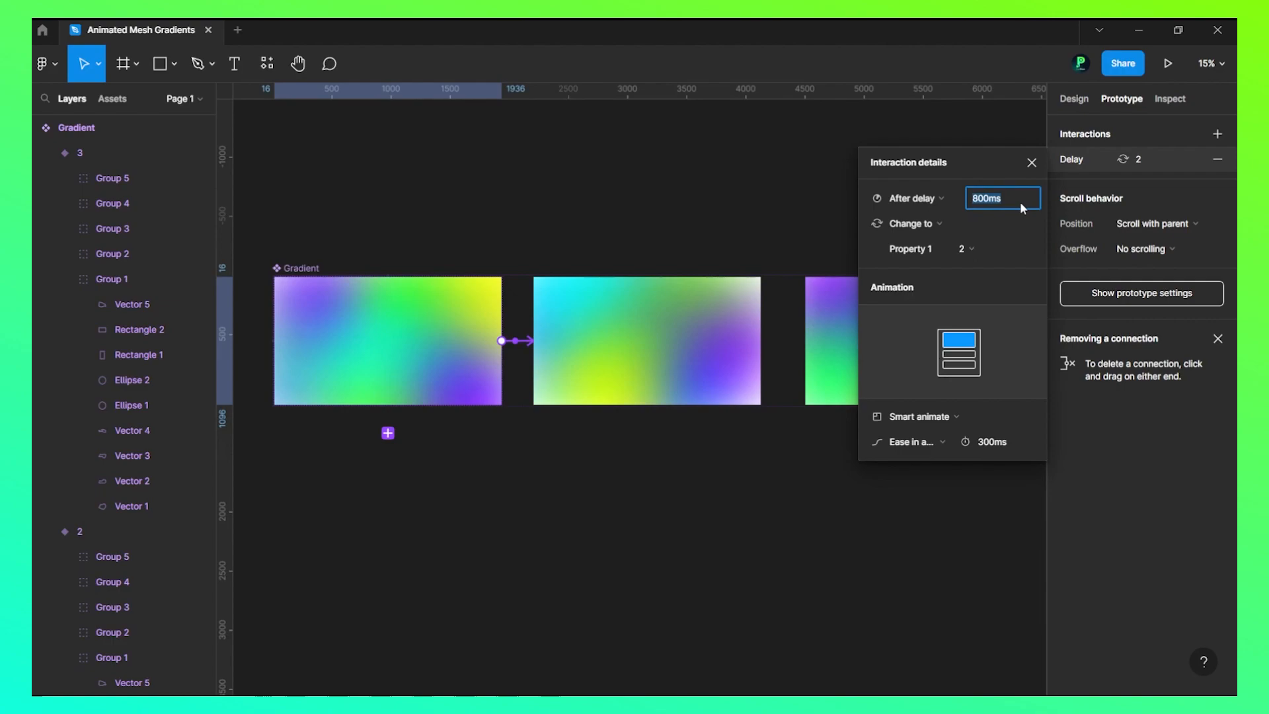
{"action": "type", "text": "1"}
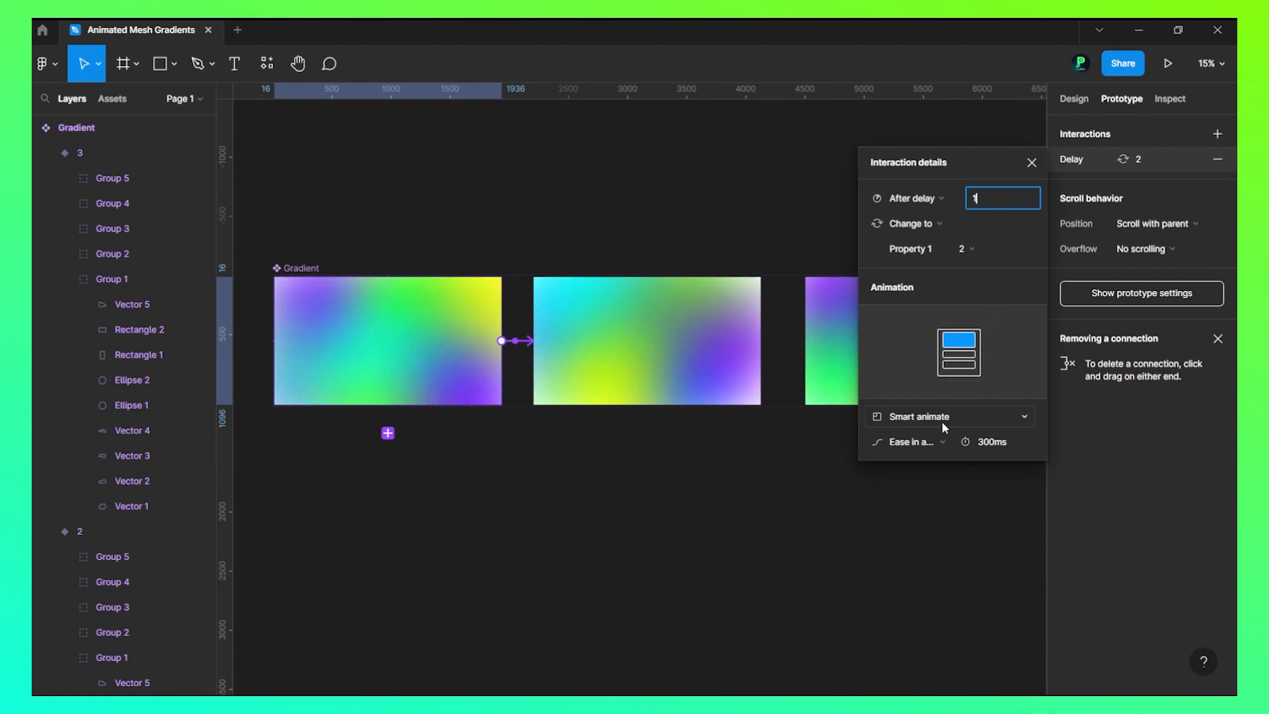
{"action": "left_click", "coordinate": [992, 442]}
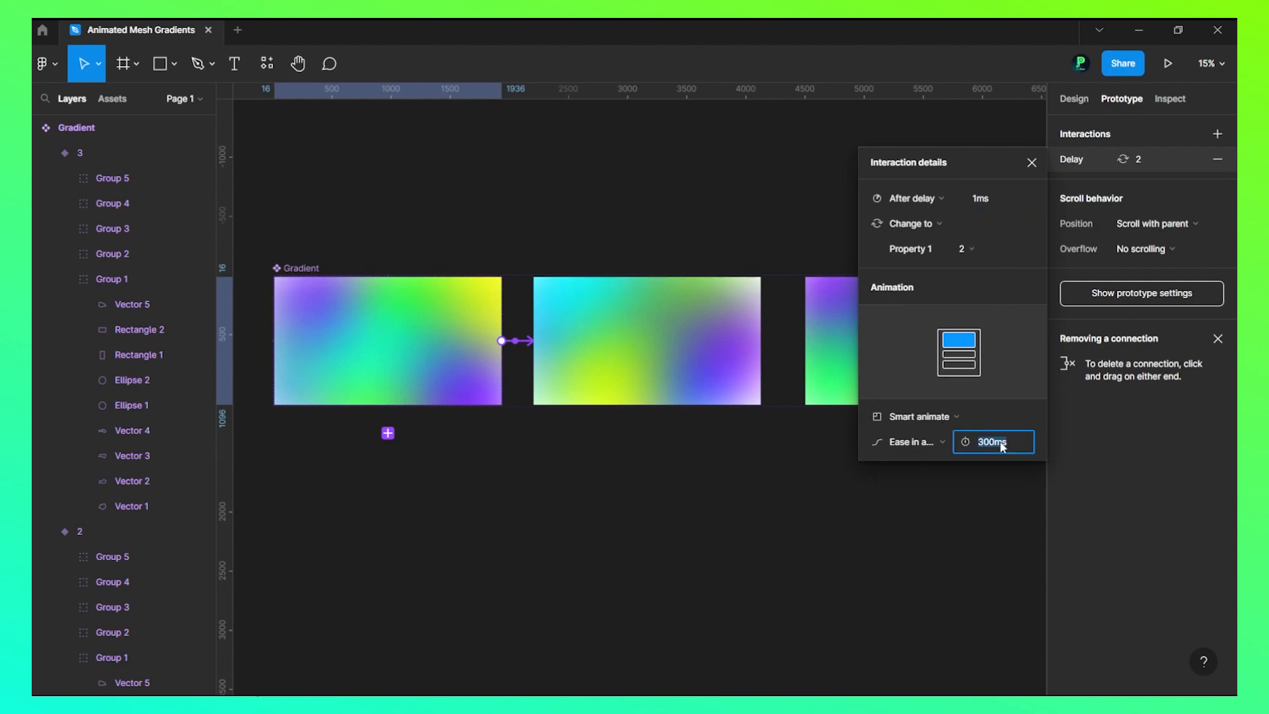
{"action": "type", "text": "500ms"}
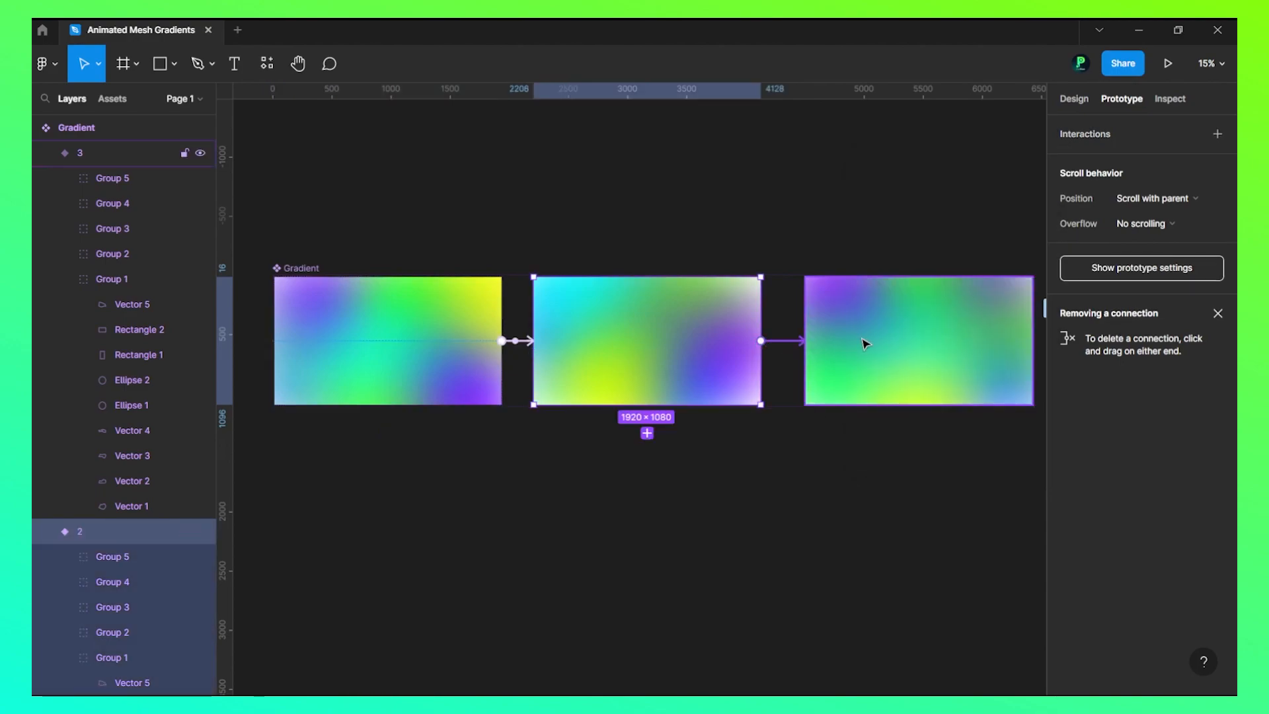
- Set after-delay transitions on the second and third variants to complete the loop
{"action": "left_click", "coordinate": [781, 341]}
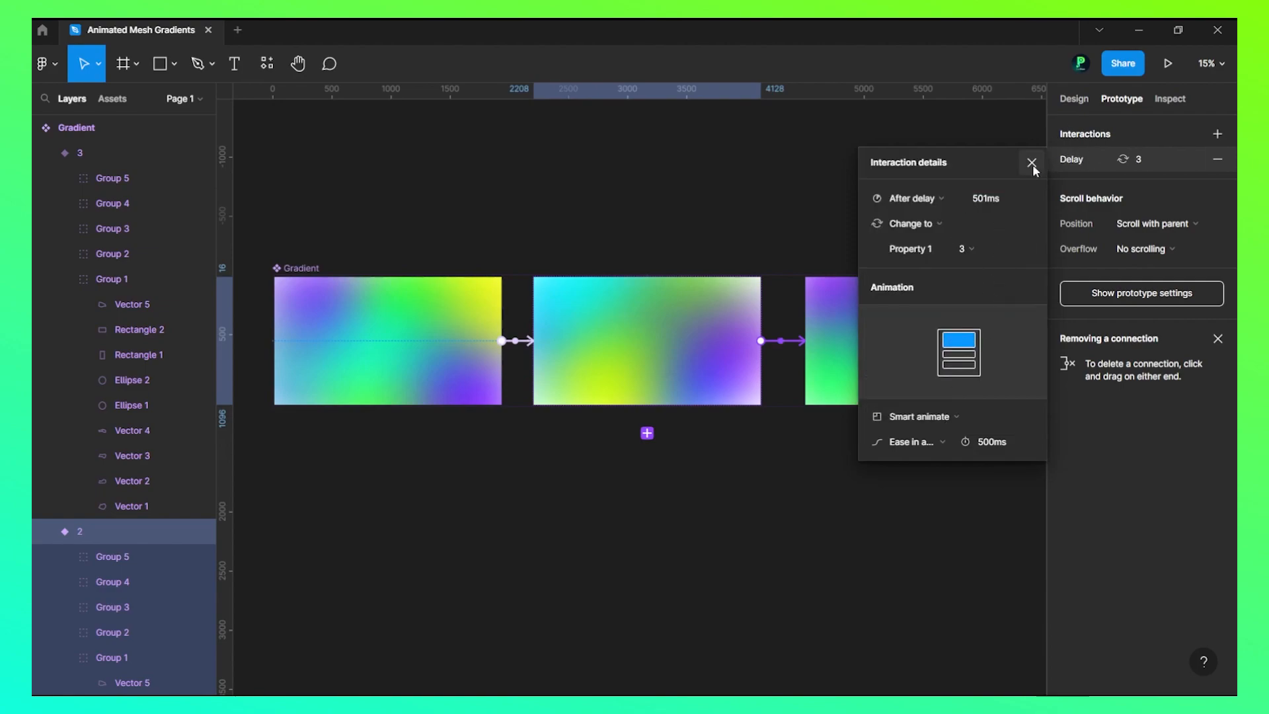
{"action": "left_click", "coordinate": [1031, 162]}
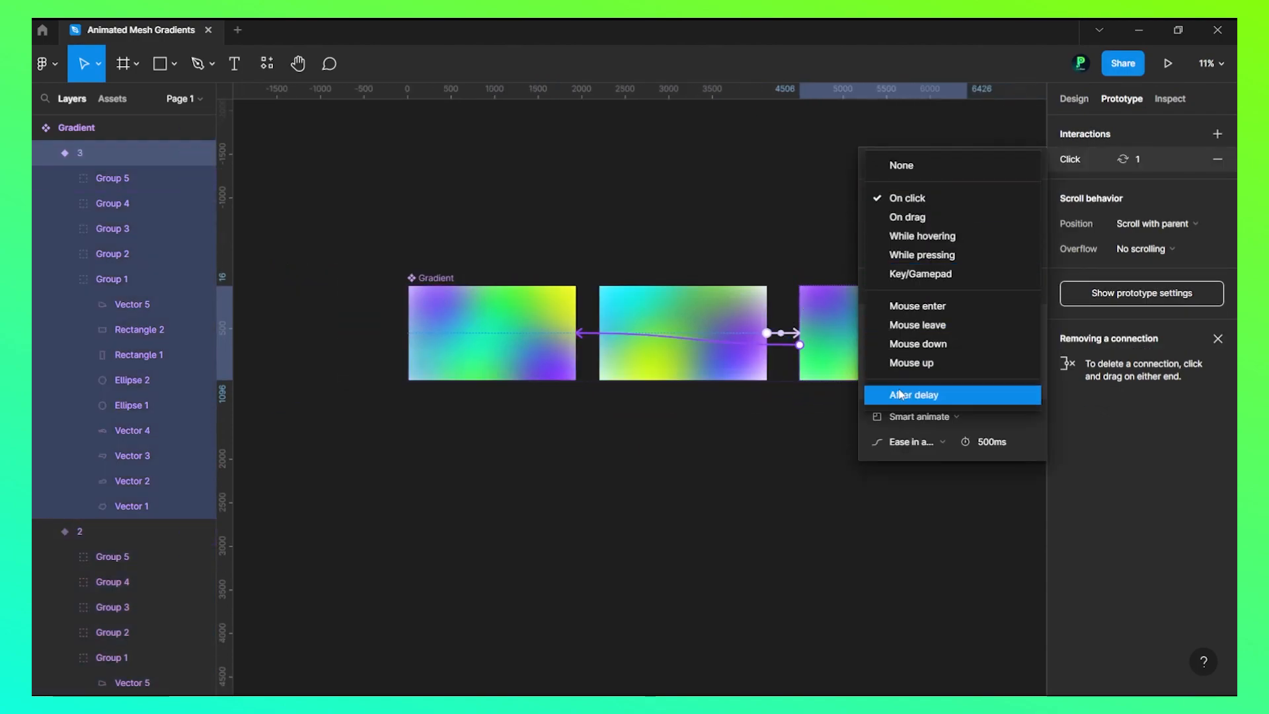
{"action": "left_click", "coordinate": [915, 394]}
{"action": "type", "text": "1002"}
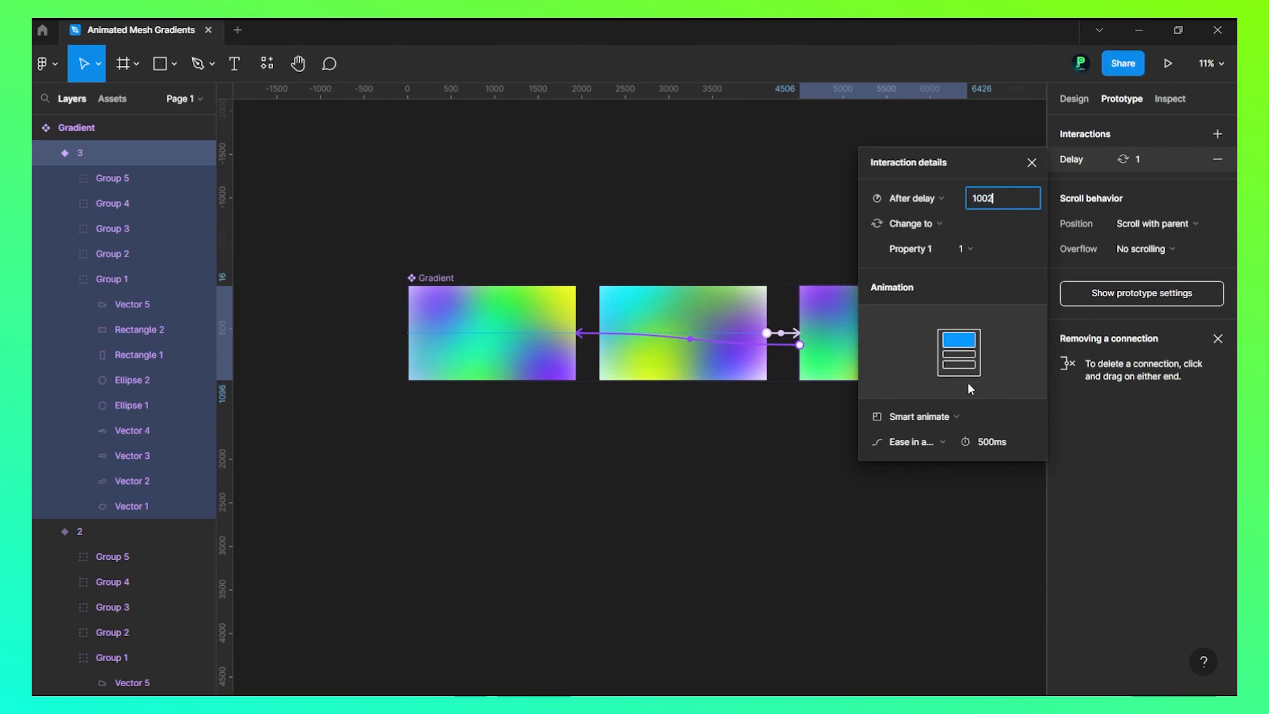
{"action": "left_click", "coordinate": [1031, 161]}
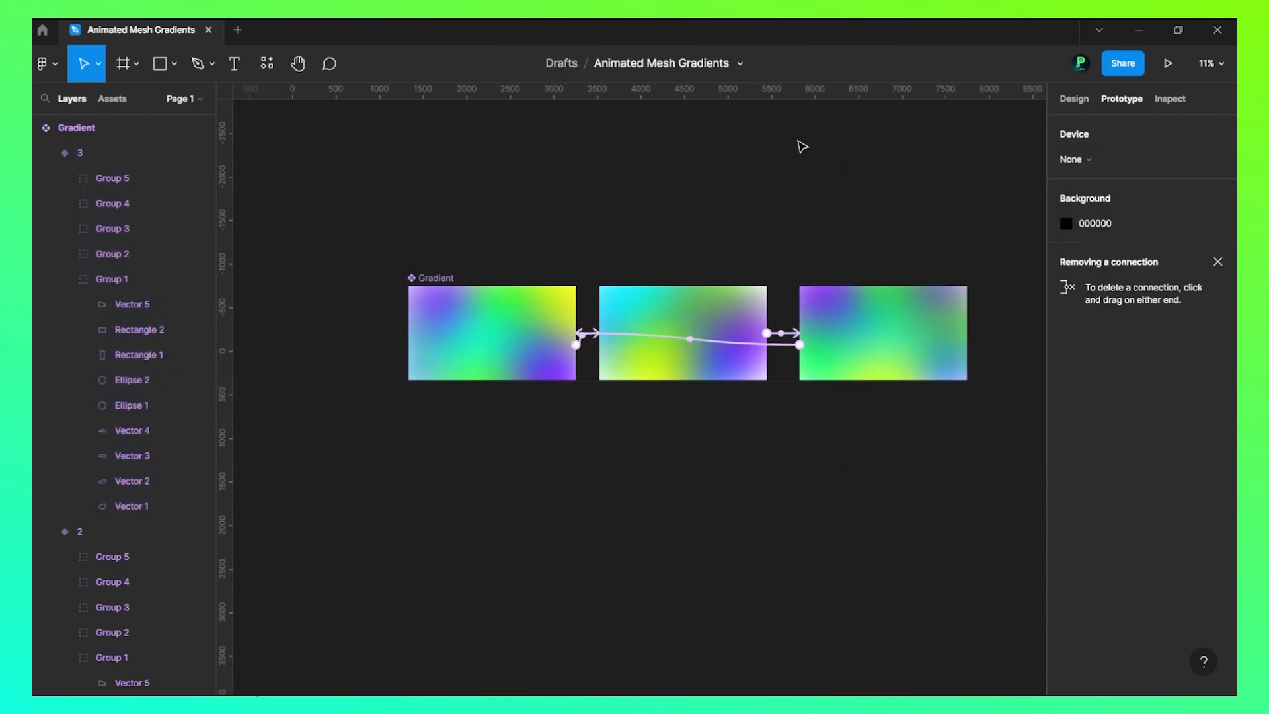
{"action": "scroll", "scroll_direction": "down", "scroll_amount": 3}
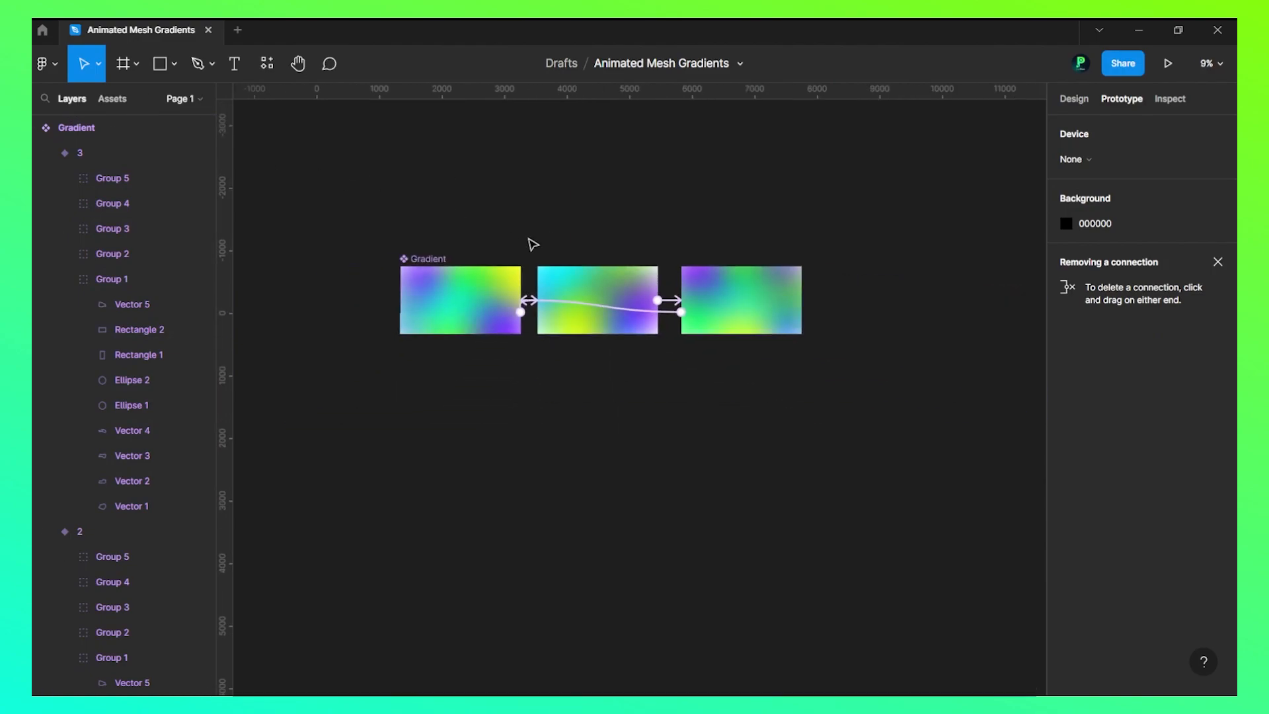
{"action": "left_click", "coordinate": [123, 64]}
{"action": "type", "text": "1920"}
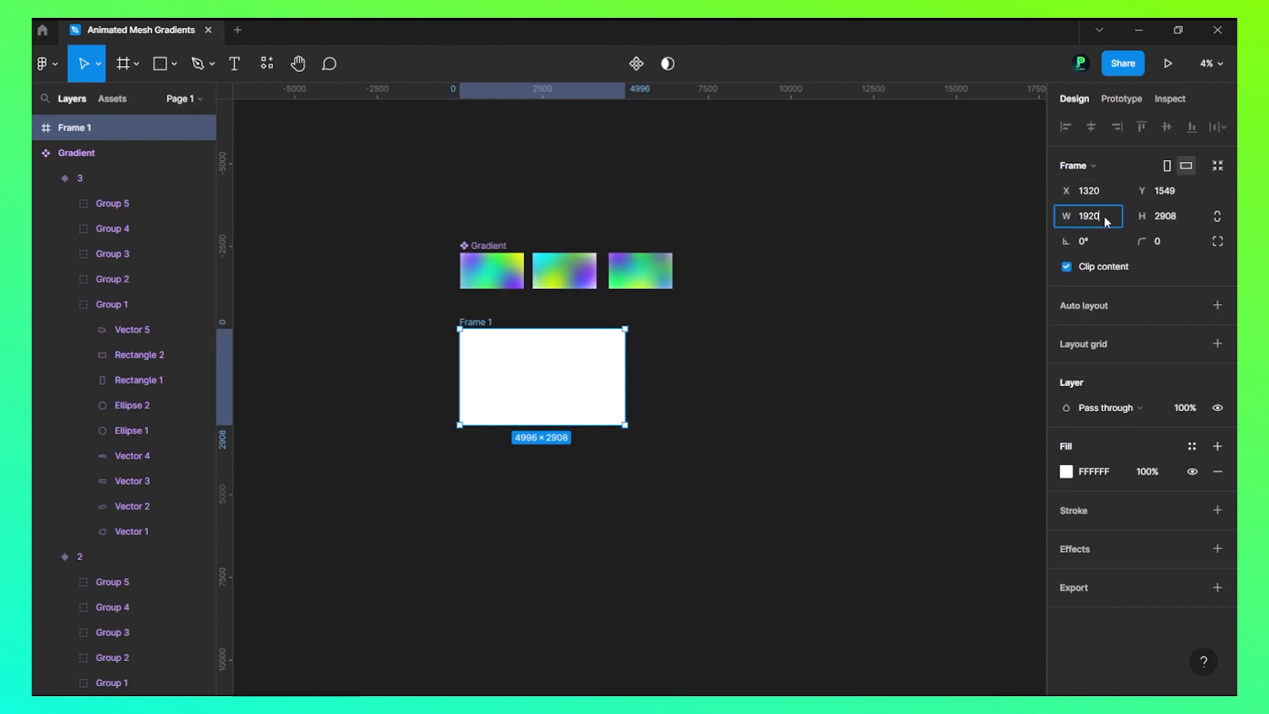
- Make Frame 1 1920×1080 with a Gradient instance and present the prototype
{"action": "type", "text": "1080"}
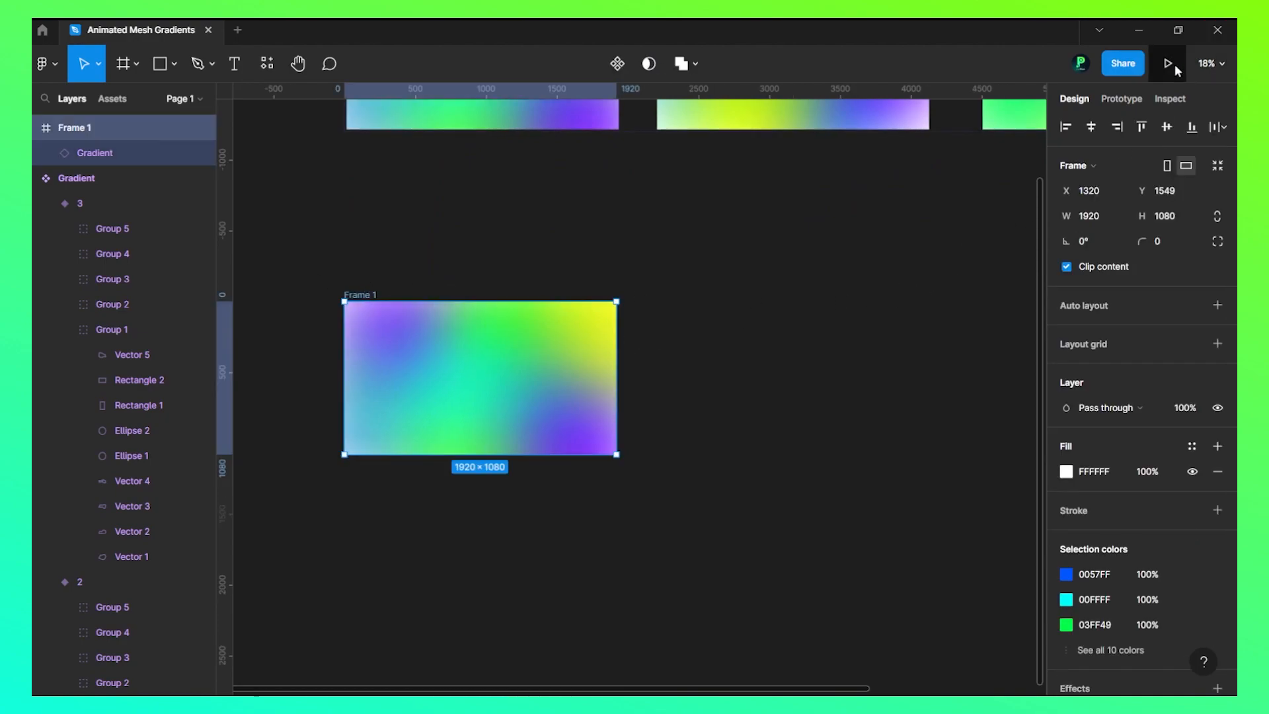
{"action": "left_click", "coordinate": [1169, 63]}
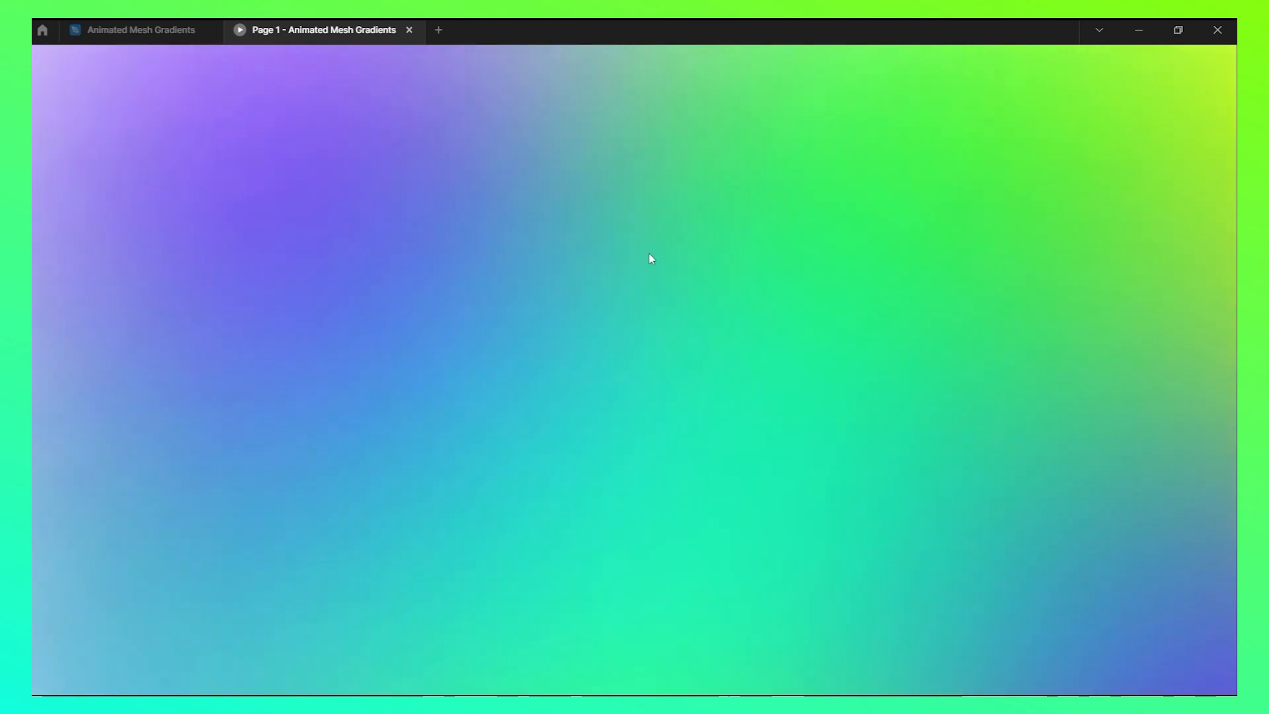
- Return from the full-screen preview to the Animated Mesh Gradients design file
{"action": "left_click", "coordinate": [134, 30]}
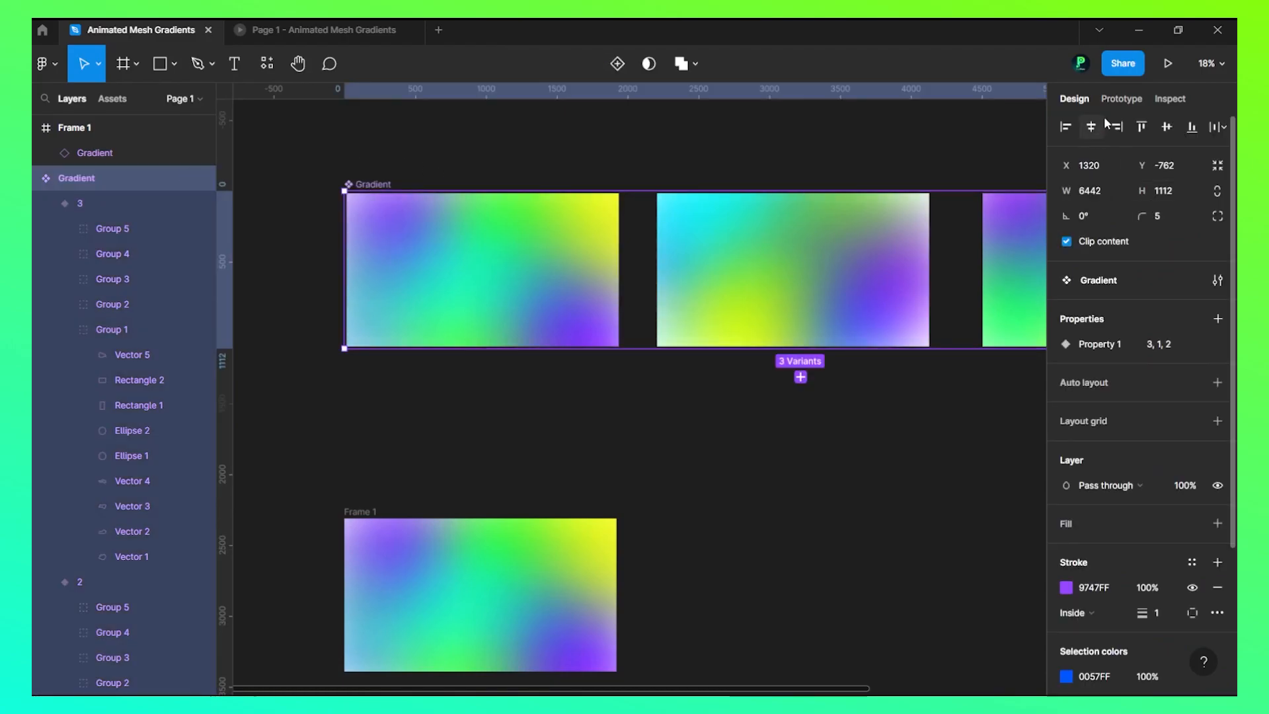
- Slow the second variant's interaction transition to 801 ms
{"action": "left_click", "coordinate": [1121, 98]}
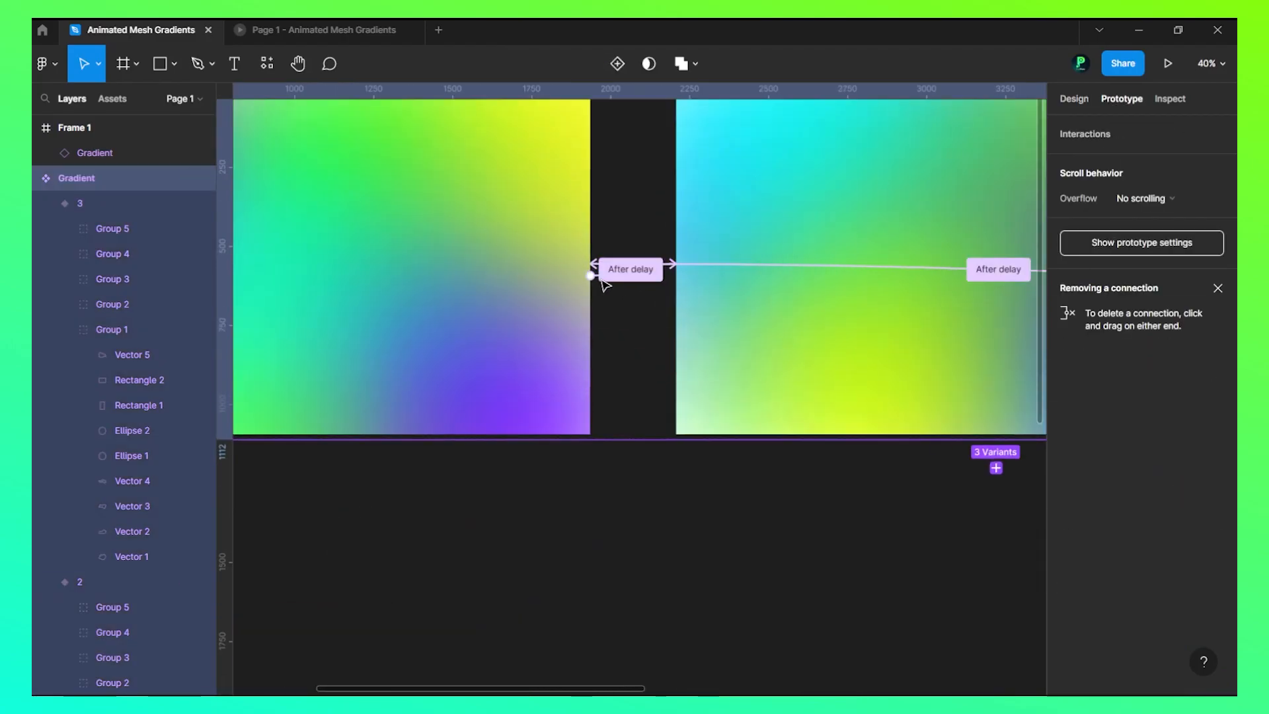
{"action": "left_click", "coordinate": [630, 269]}
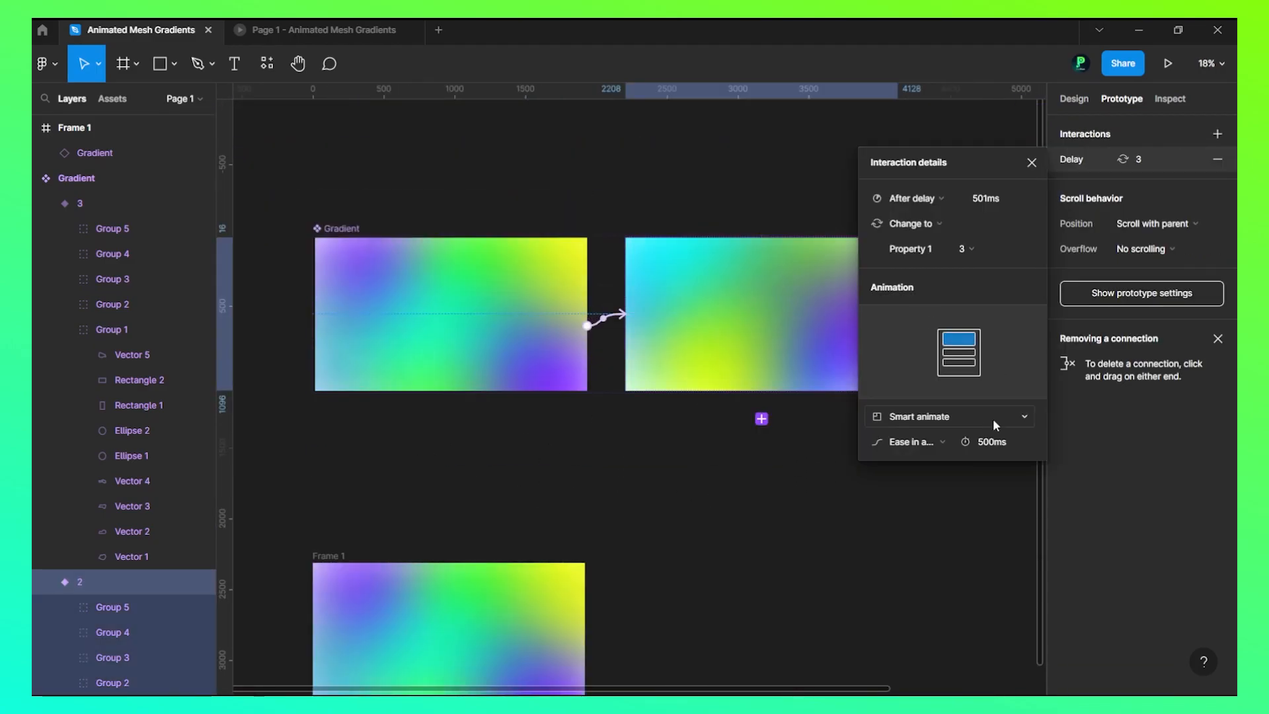
{"action": "left_click", "coordinate": [1002, 198]}
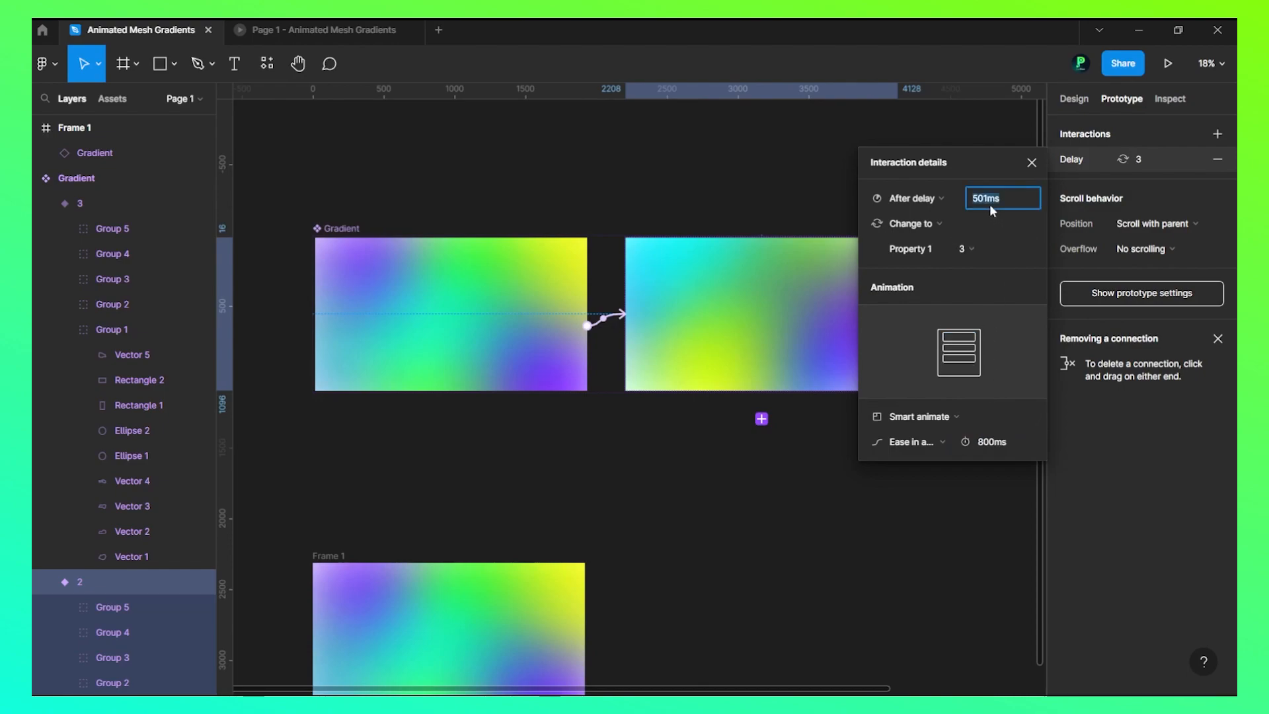
{"action": "type", "text": "801"}
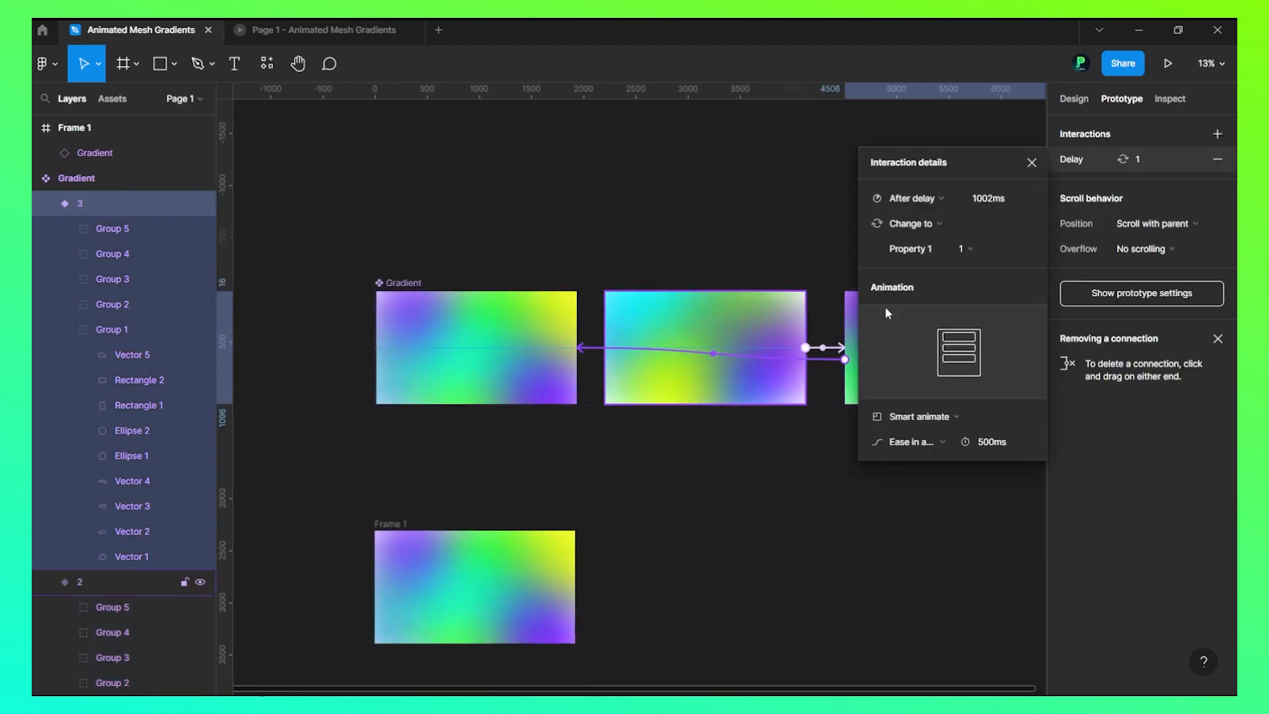
- Raise the third variant's After delay to 1602 ms
{"action": "left_click", "coordinate": [1001, 198]}
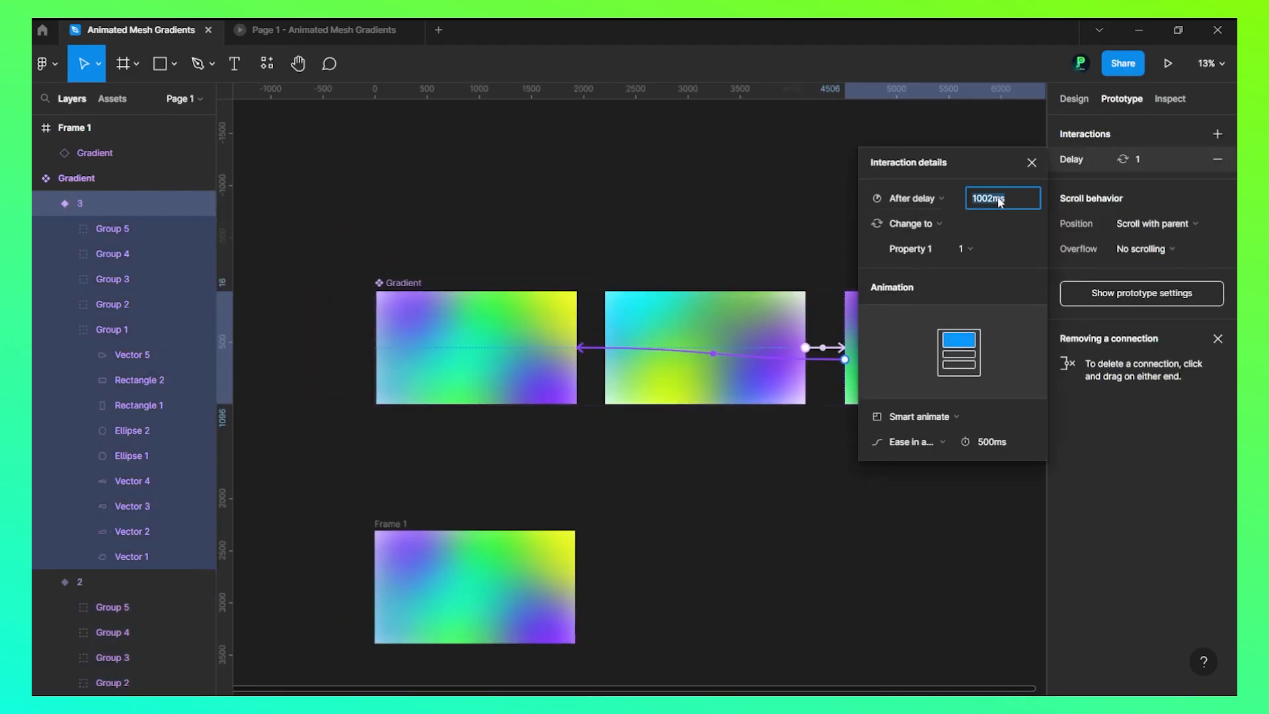
{"action": "type", "text": "1602ms"}
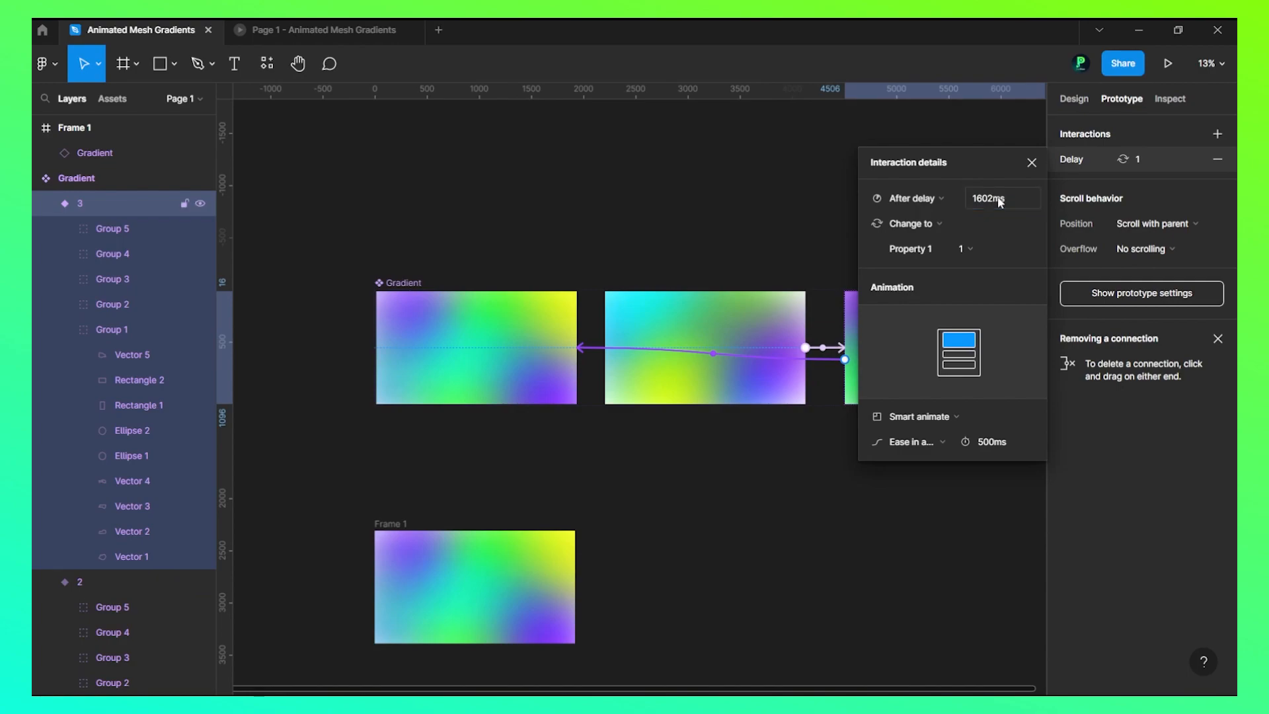
{"action": "left_click", "coordinate": [992, 442]}
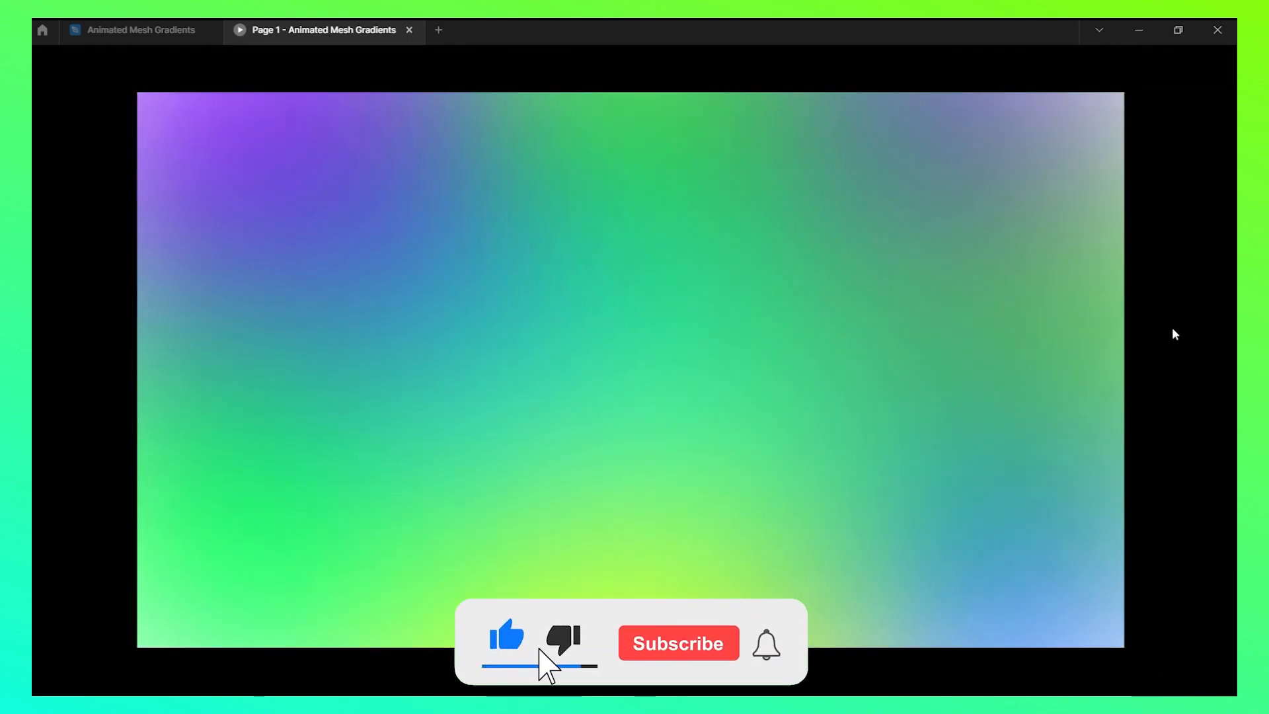
- Present the prototype to watch the blurred gradient loop between its variants
{"action": "left_click", "coordinate": [677, 643]}
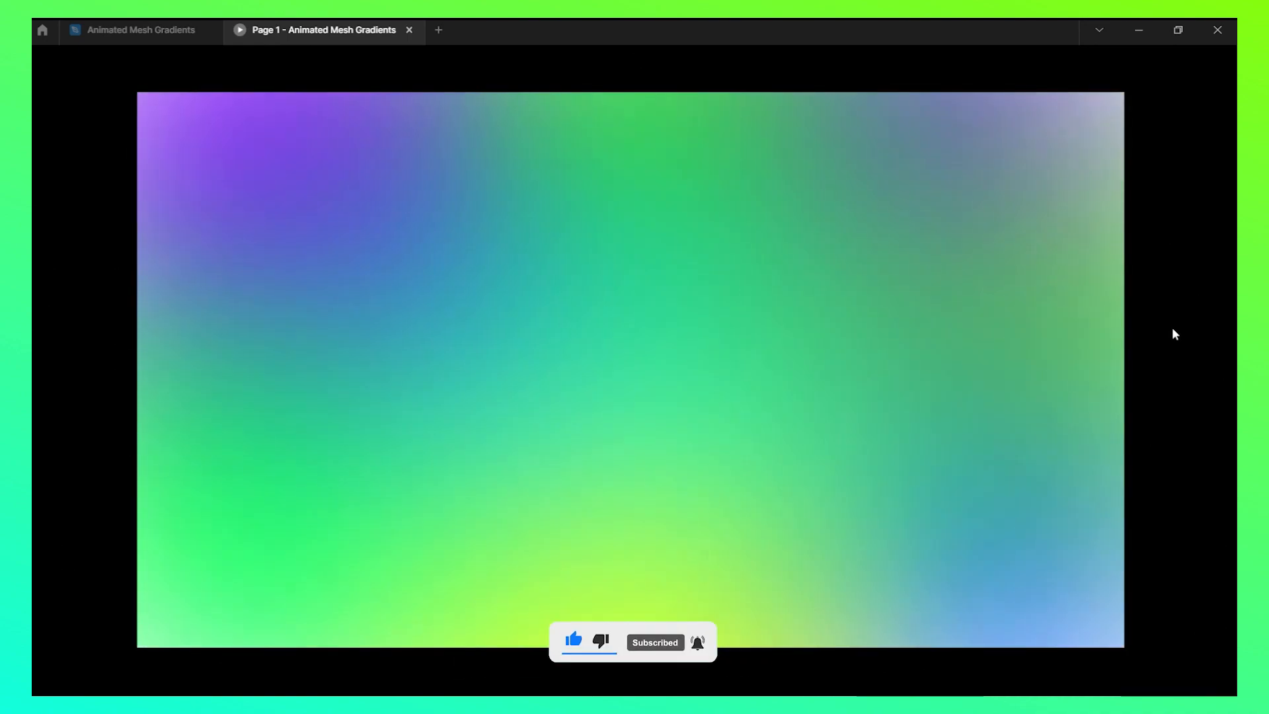